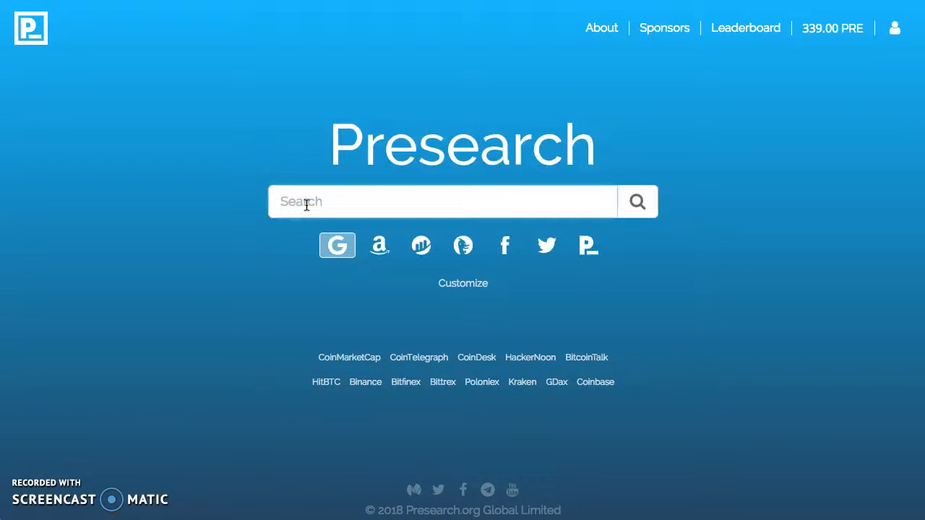
# Step: Search Presearch for "this is rocket science" using the Google engine
pyautogui.write('this is')
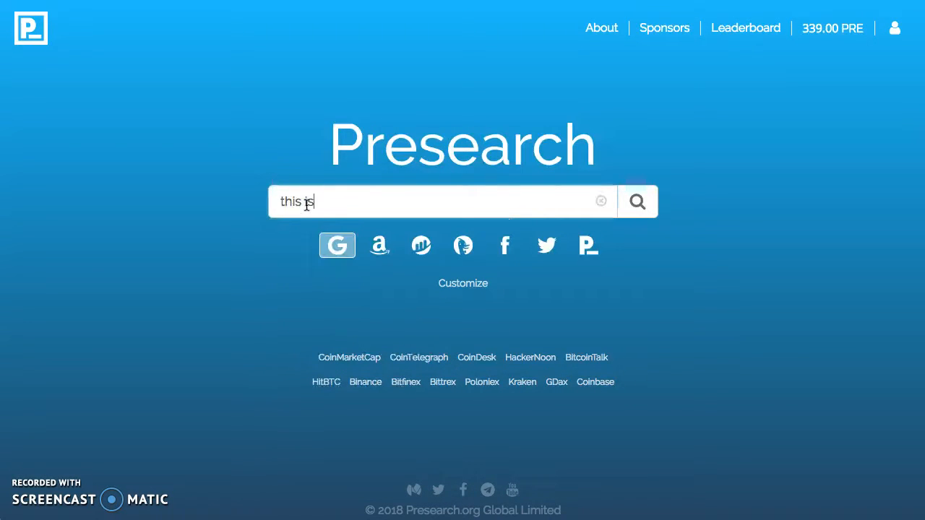
pyautogui.write('rocket science')
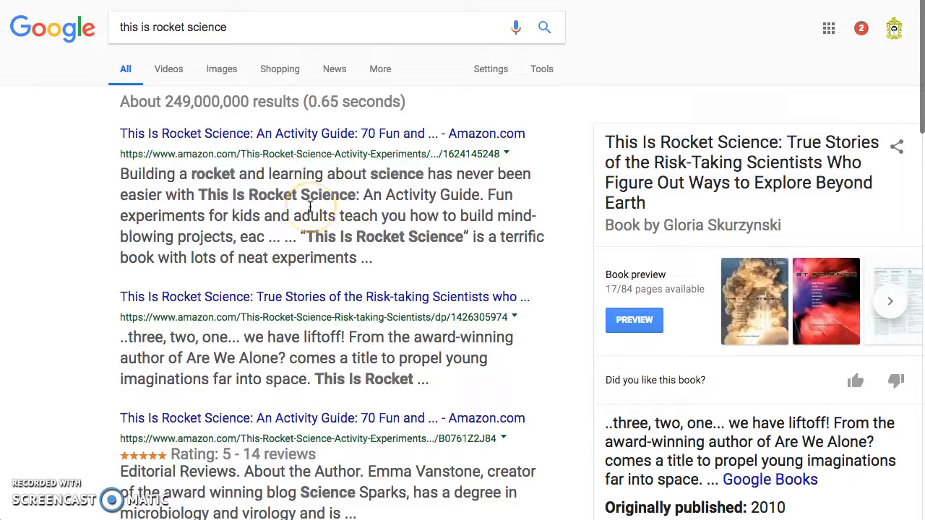
pyautogui.moveTo(311, 206)
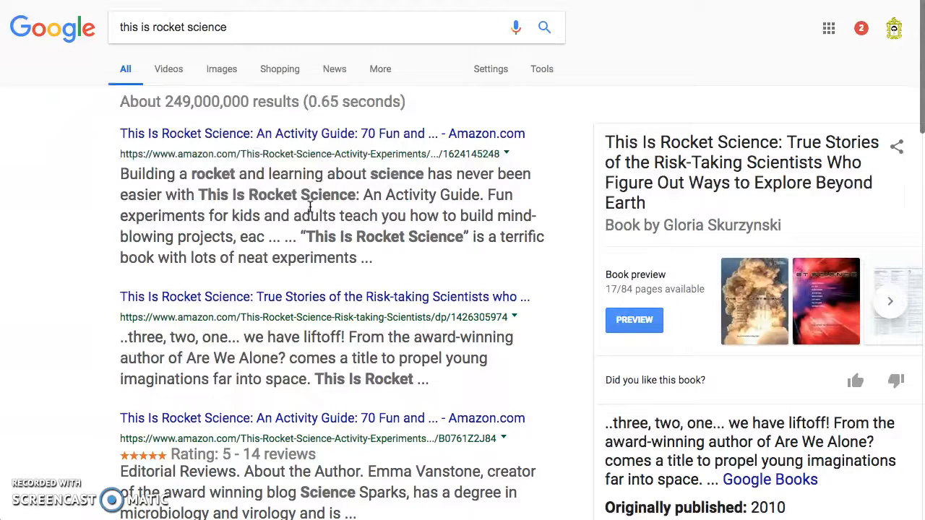
pyautogui.moveTo(200, 64)
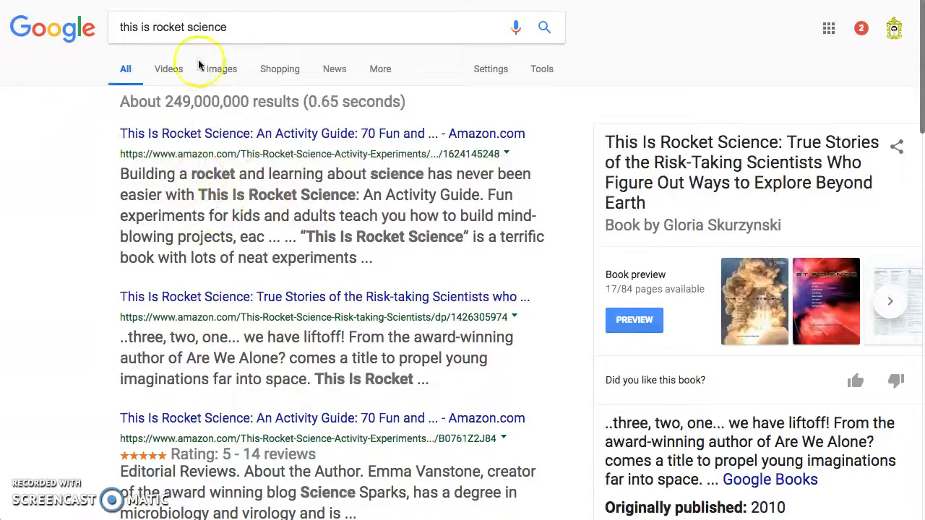
pyautogui.scroll(-3)
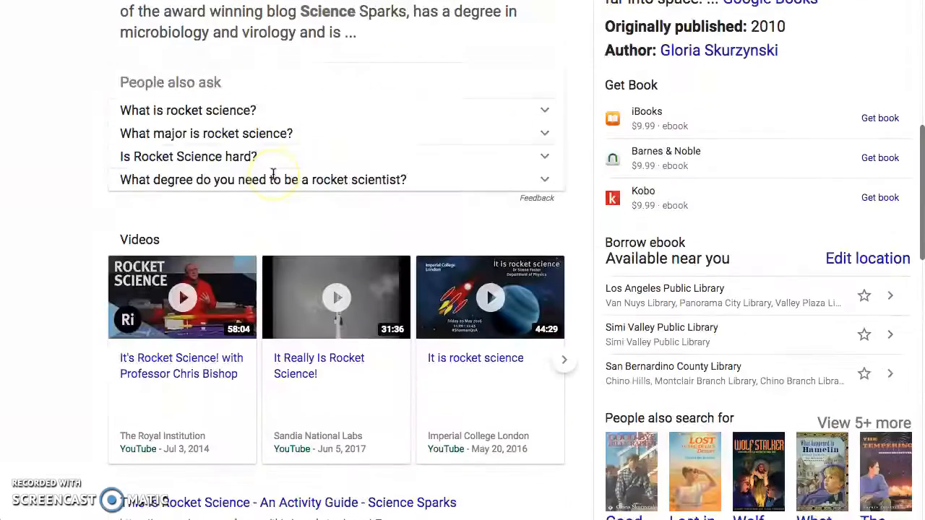
pyautogui.scroll(-3)
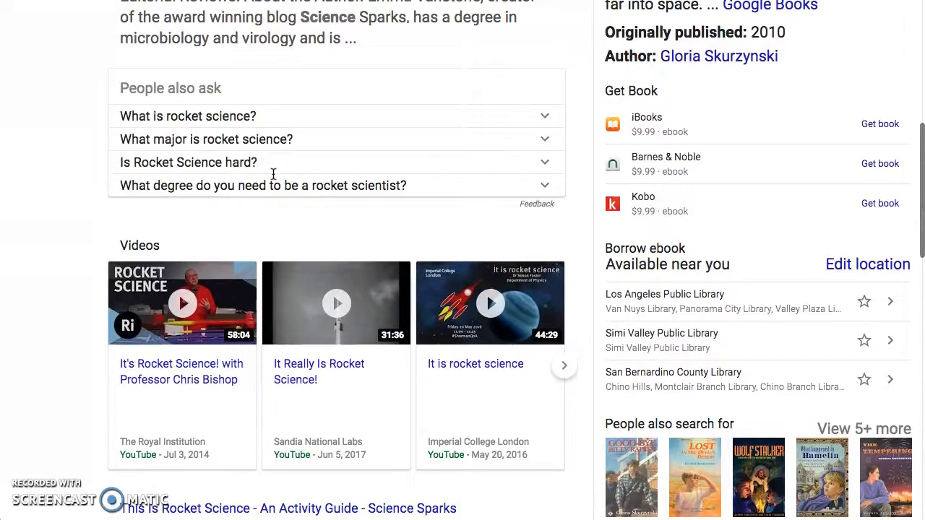
pyautogui.scroll(3)
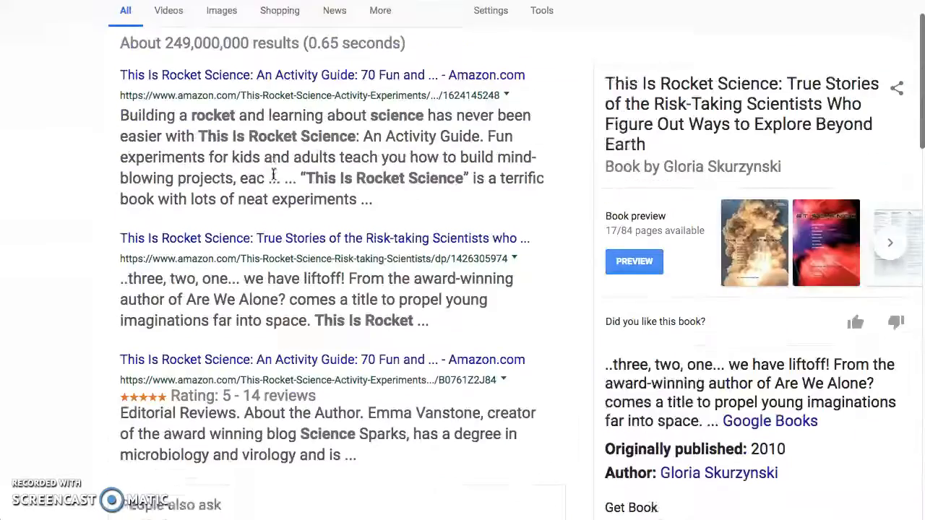
pyautogui.scroll(3)
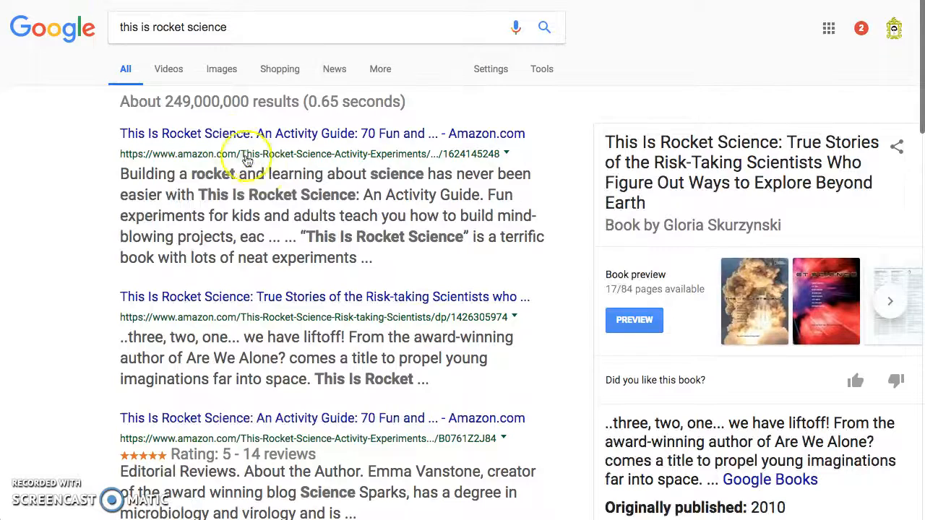
# Step: Enlarge the rocket science T-shirt image, then the related Einstein chalkboard picture
pyautogui.click(221, 69)
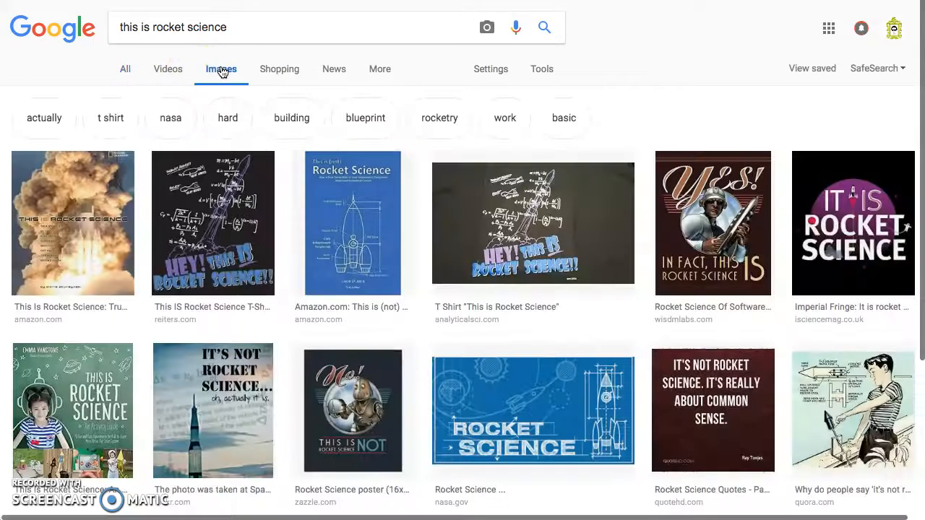
pyautogui.click(213, 222)
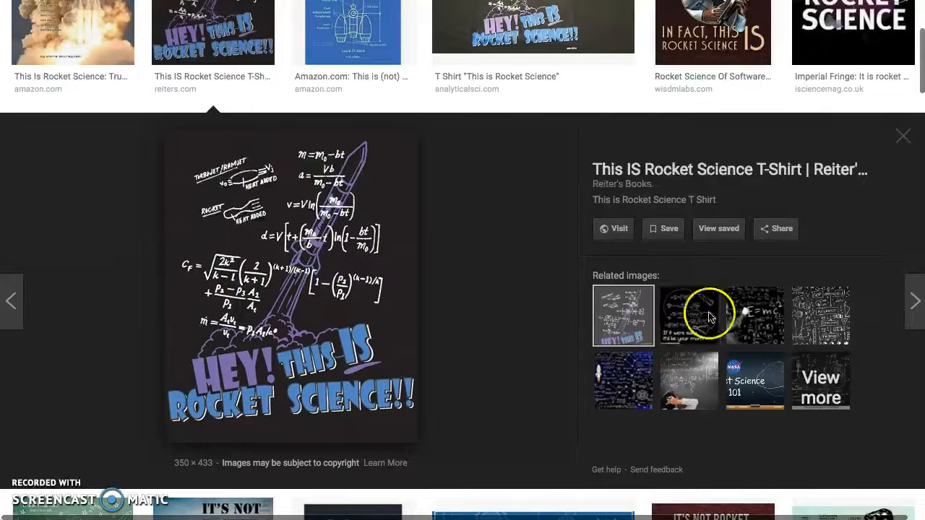
pyautogui.click(755, 315)
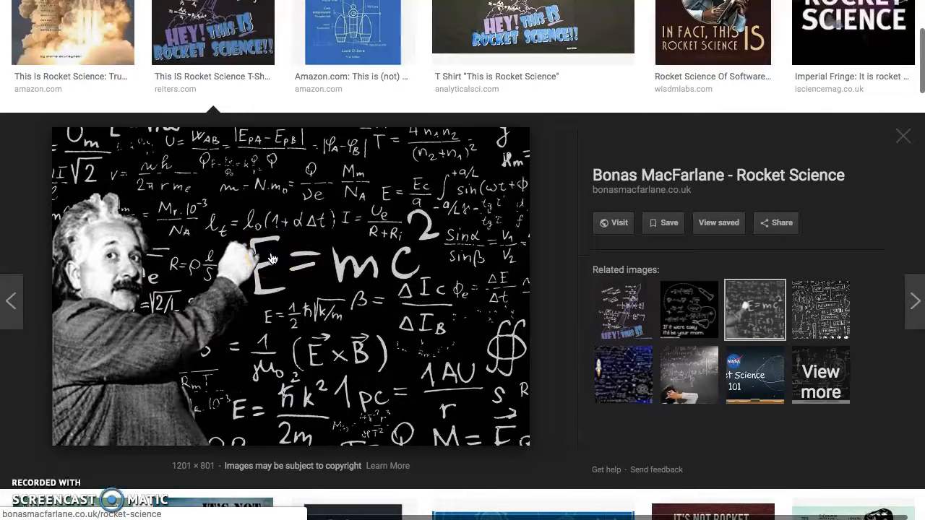
pyautogui.moveTo(273, 257)
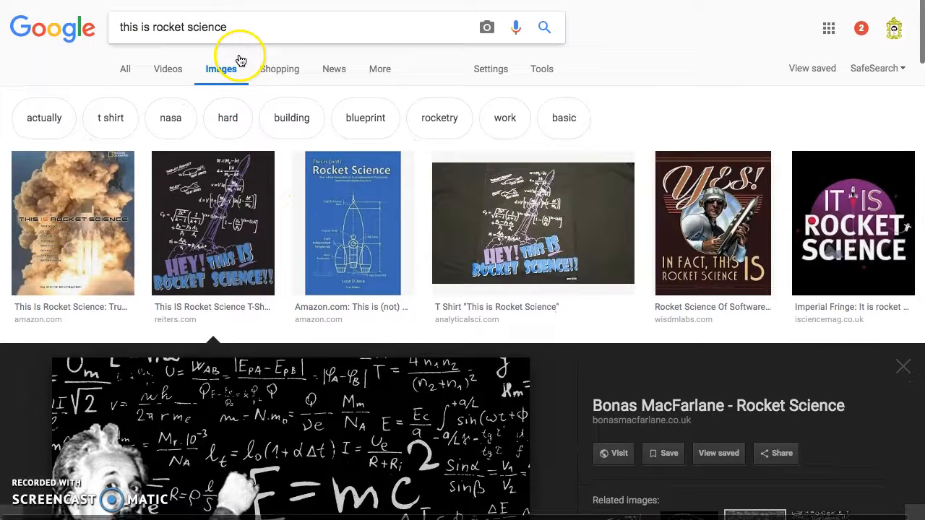
pyautogui.click(174, 26)
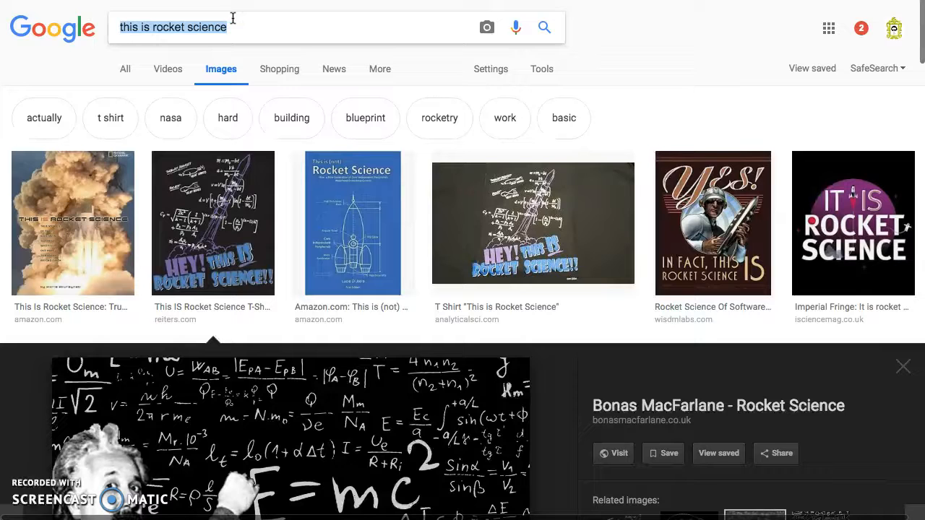
# Step: Run an image search for "sha 256" from the suggestions
pyautogui.write('sha 256')
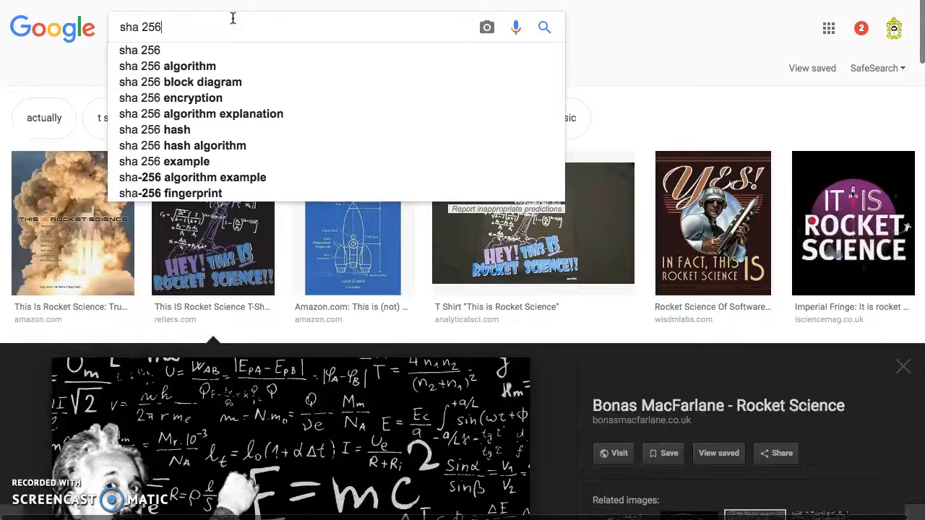
pyautogui.click(191, 66)
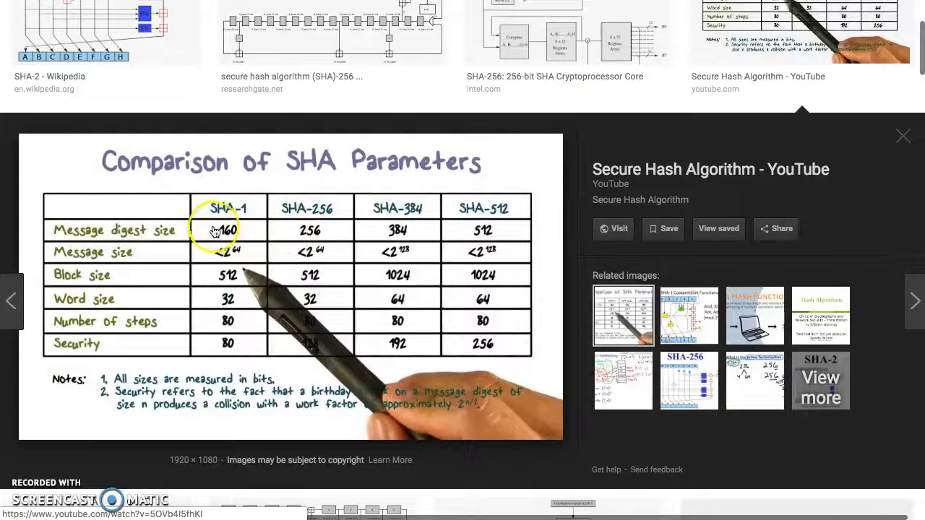
pyautogui.moveTo(303, 252)
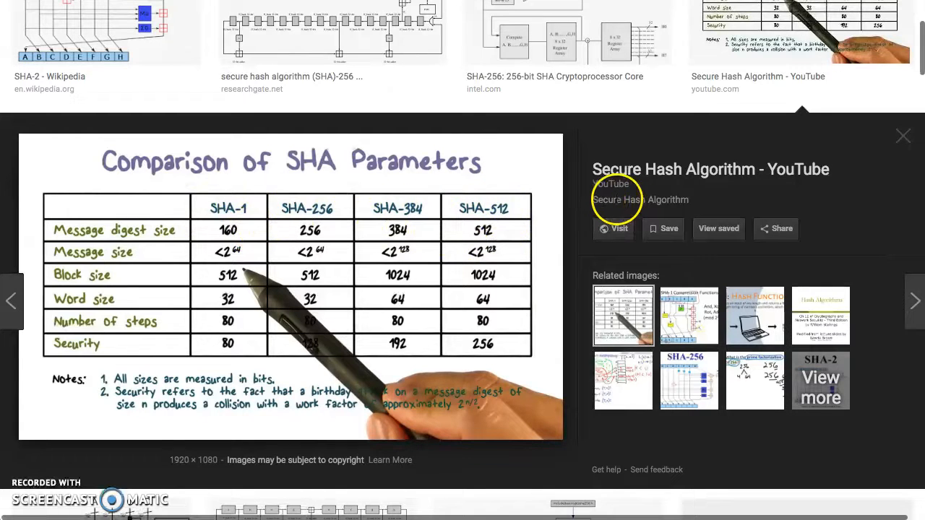
pyautogui.moveTo(298, 193)
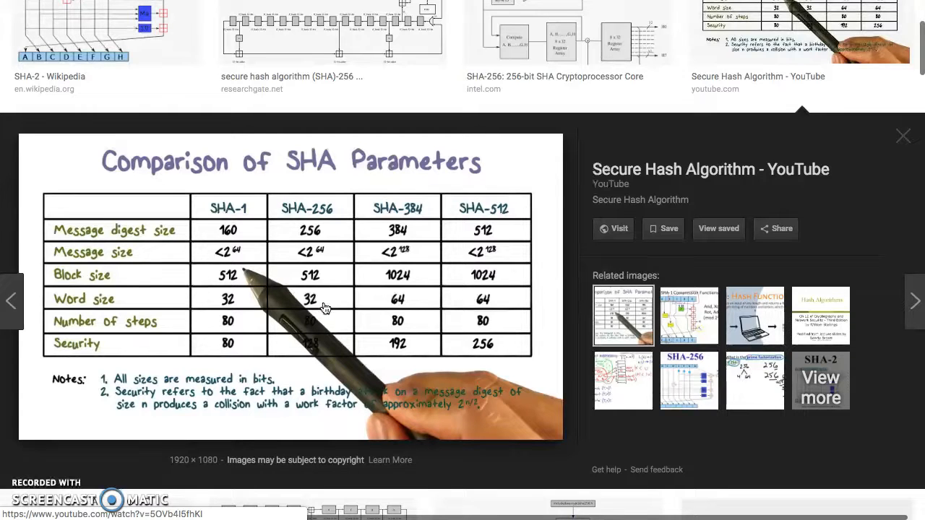
pyautogui.moveTo(708, 173)
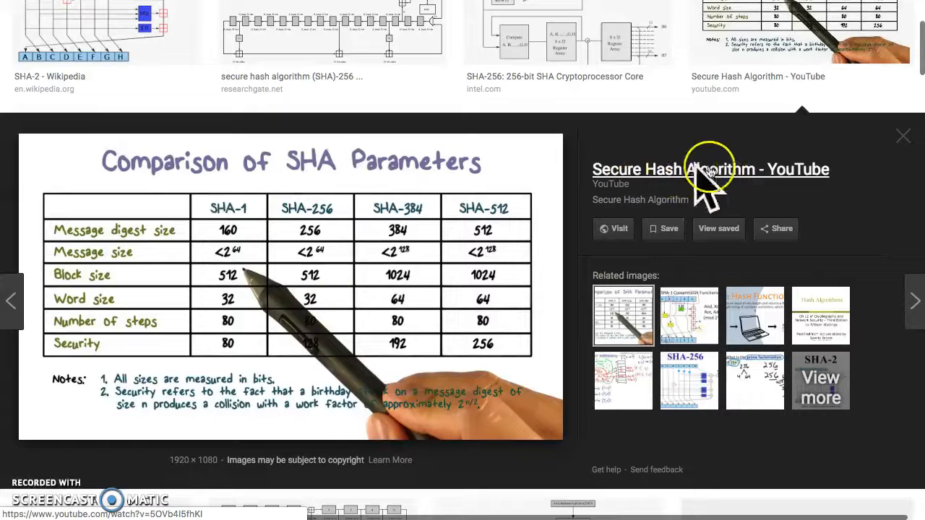
pyautogui.moveTo(643, 162)
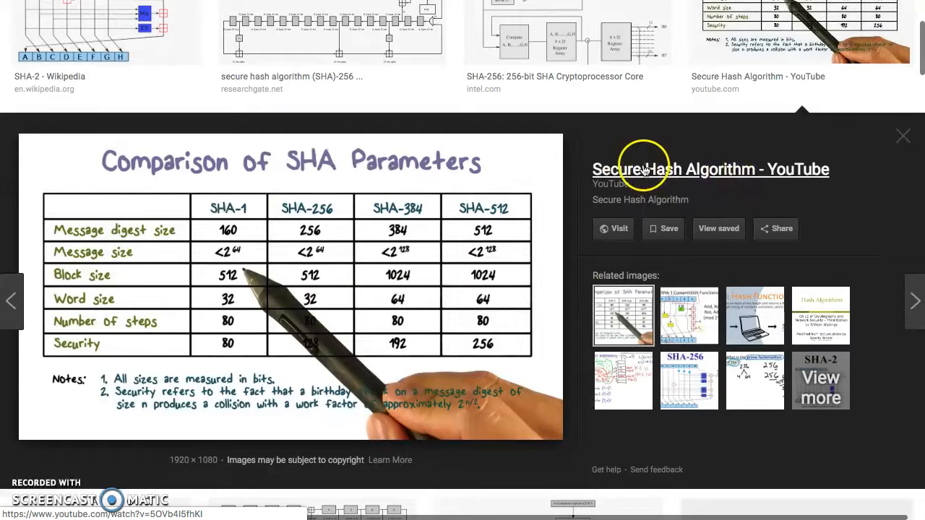
pyautogui.moveTo(354, 235)
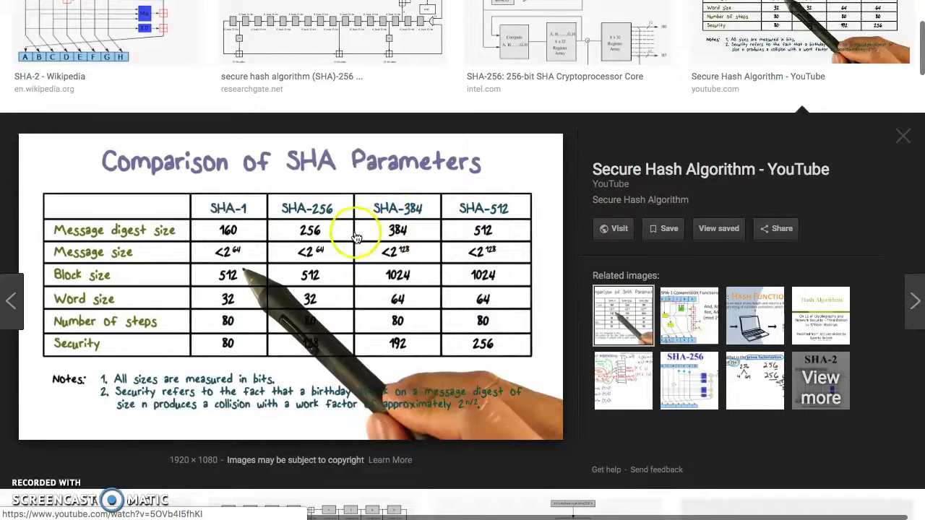
pyautogui.moveTo(350, 226)
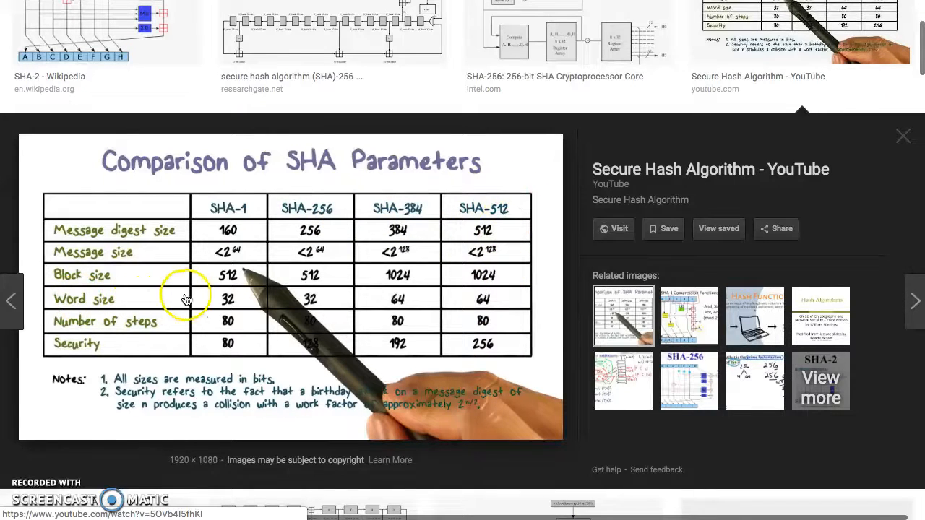
pyautogui.moveTo(311, 300)
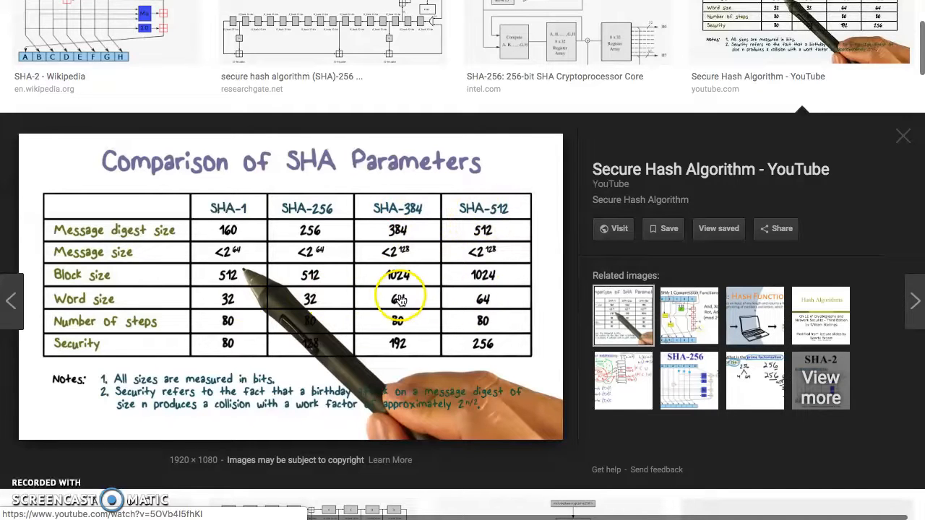
pyautogui.moveTo(465, 295)
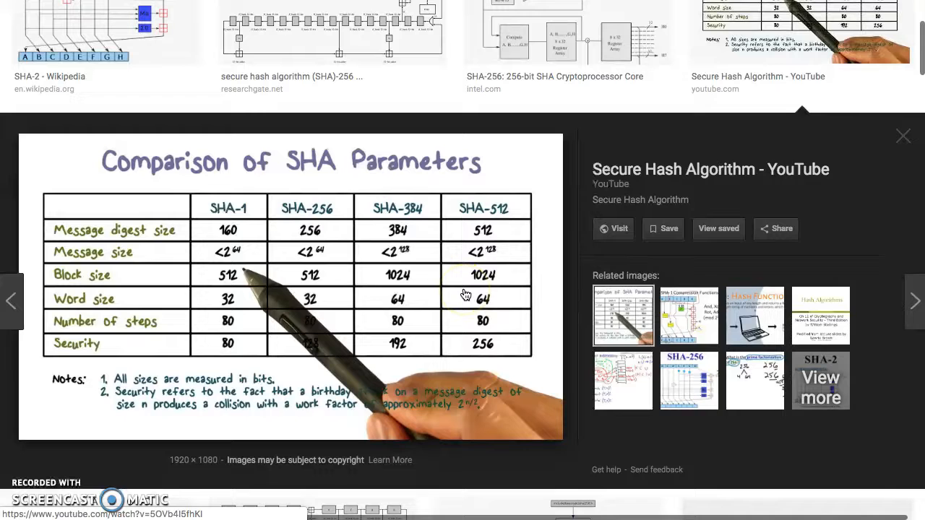
pyautogui.moveTo(404, 351)
pyautogui.write('sha 256 vs')
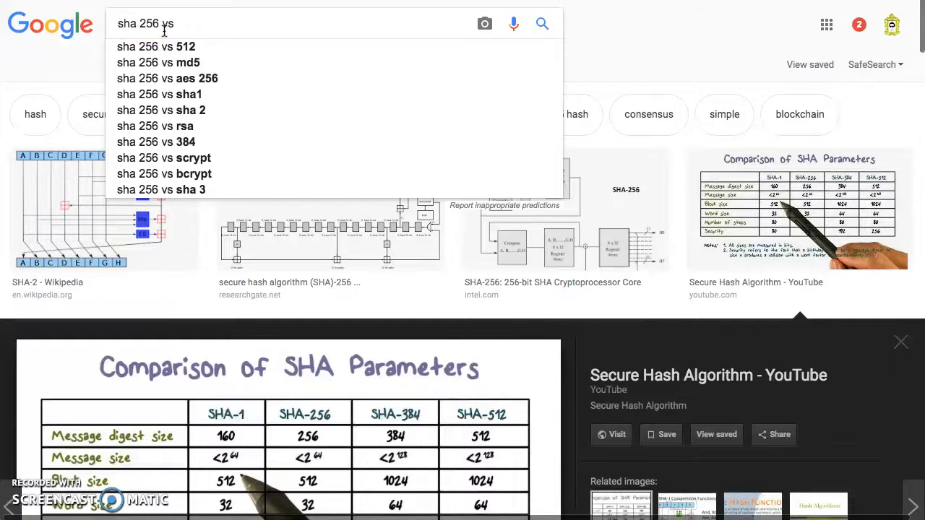
pyautogui.moveTo(187, 62)
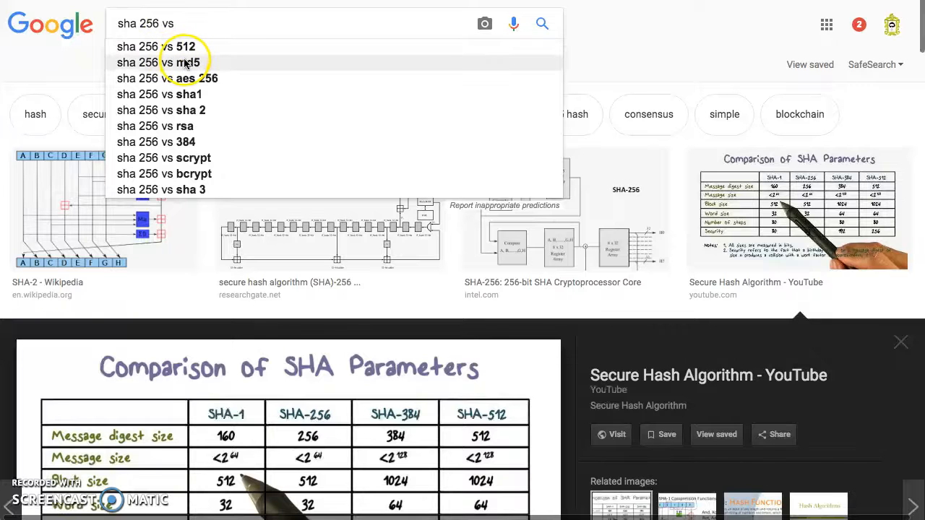
pyautogui.click(182, 62)
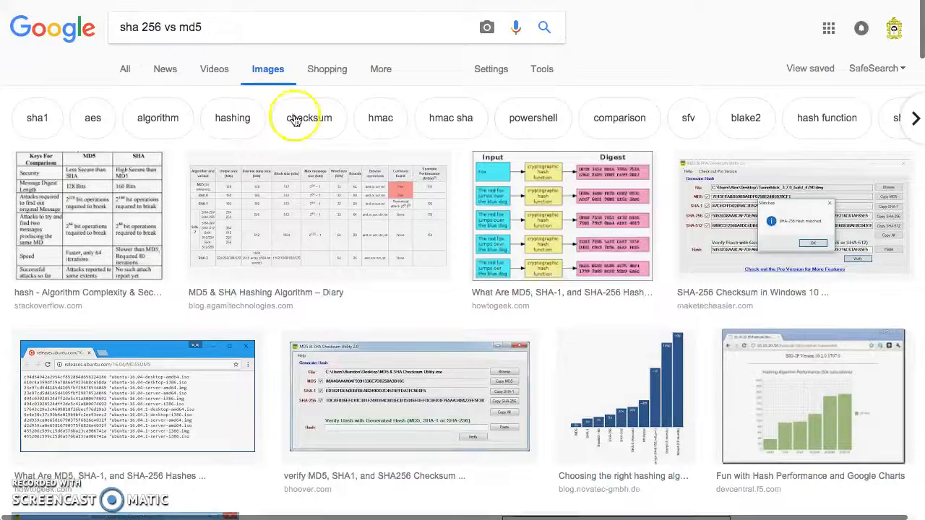
pyautogui.moveTo(375, 171)
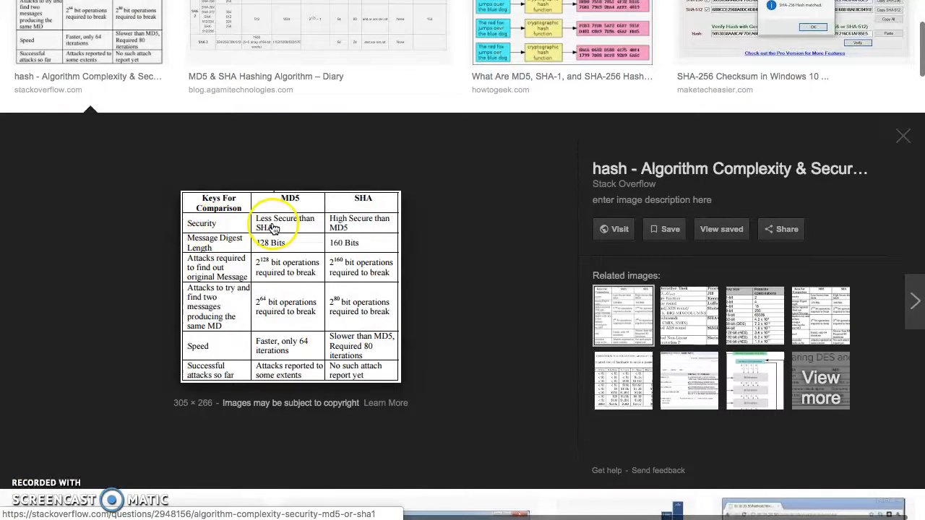
pyautogui.moveTo(376, 219)
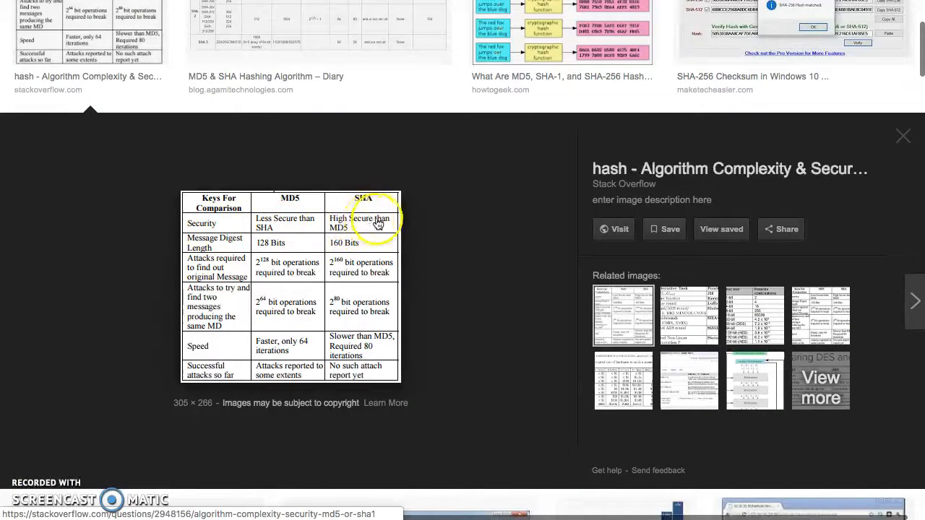
pyautogui.moveTo(336, 240)
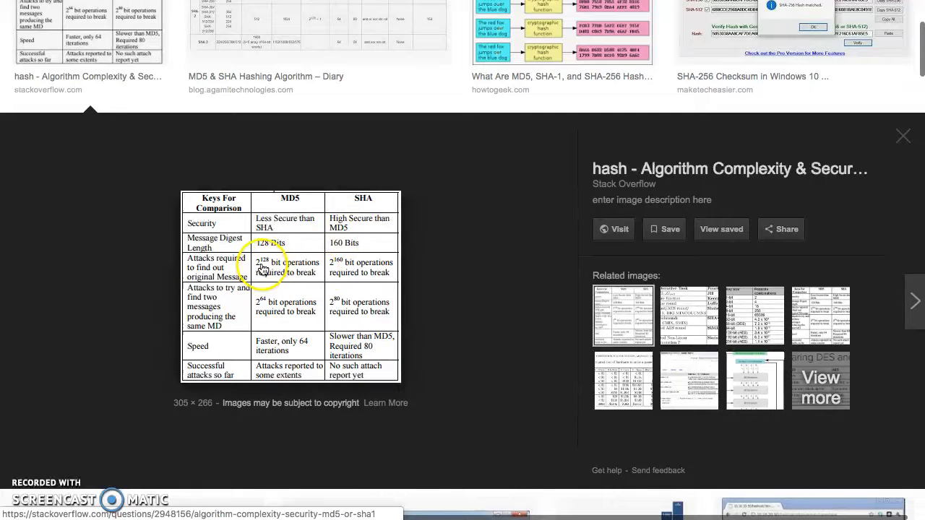
pyautogui.moveTo(343, 268)
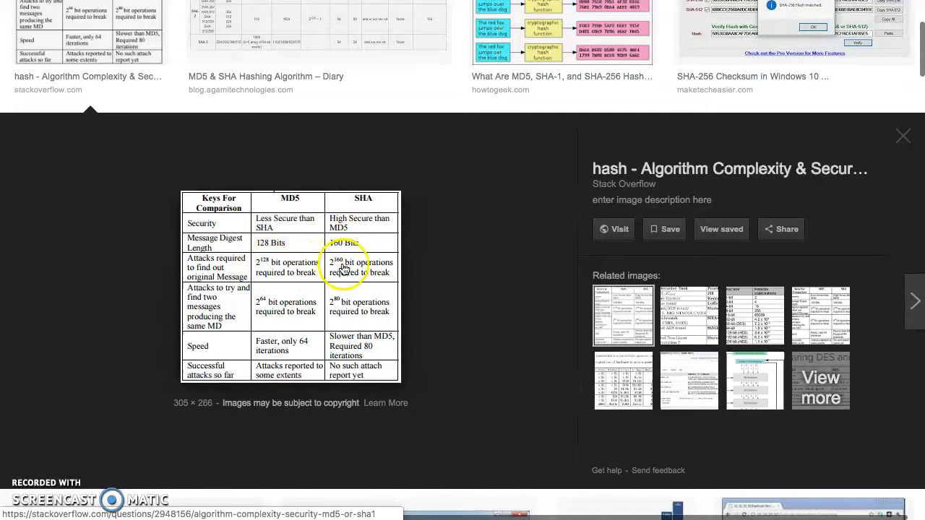
pyautogui.moveTo(261, 330)
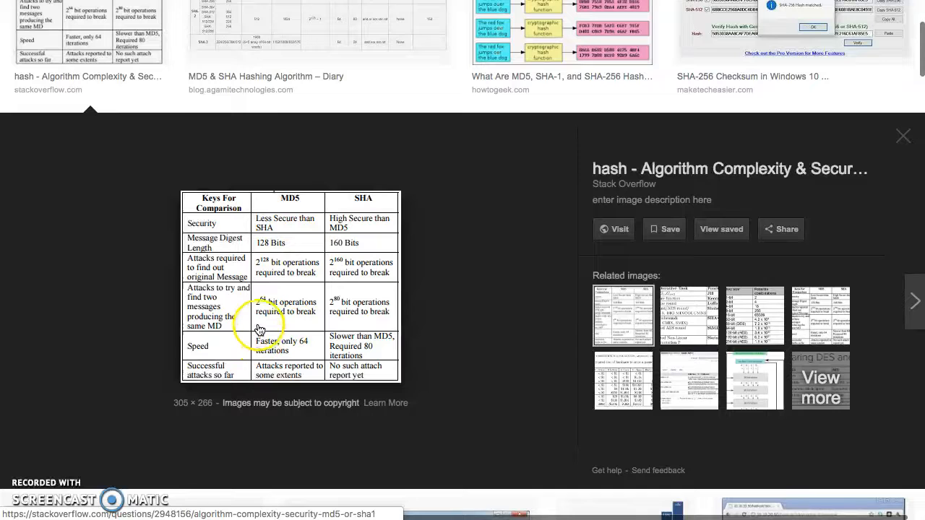
pyautogui.moveTo(332, 234)
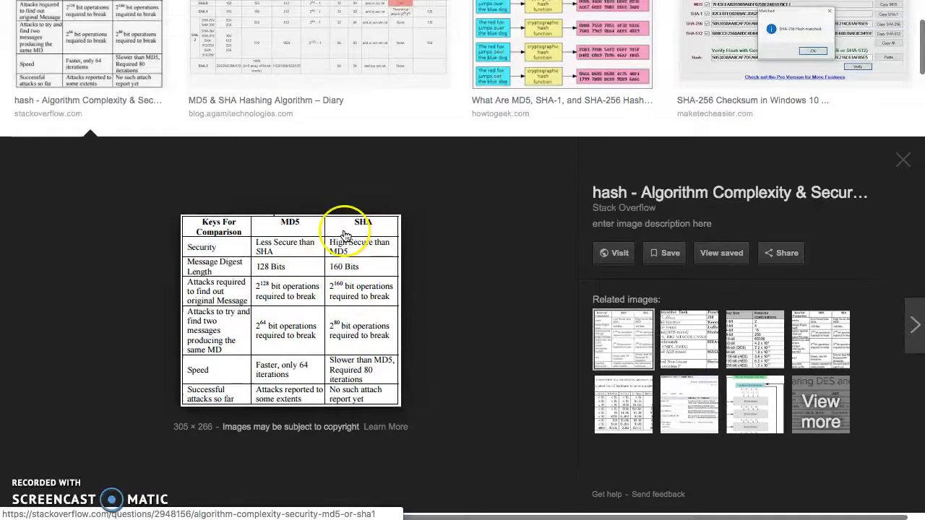
pyautogui.scroll(-3)
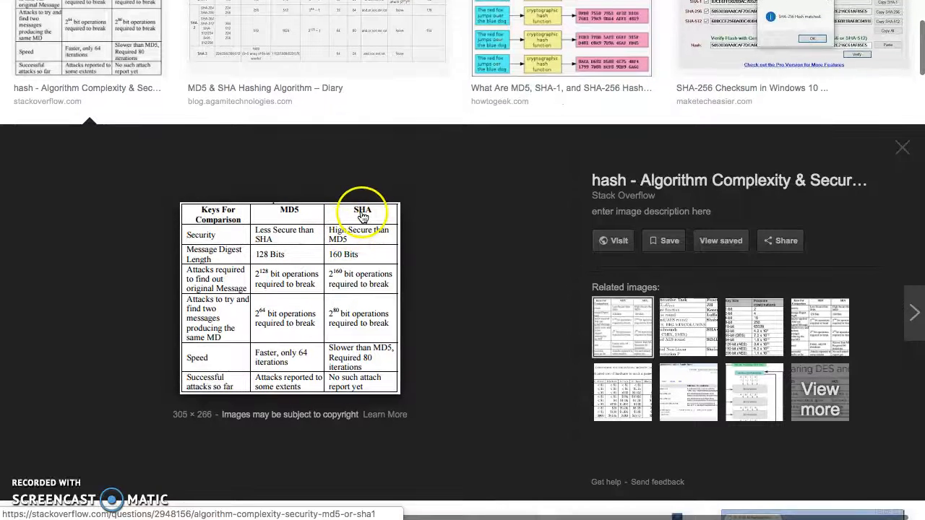
pyautogui.moveTo(354, 316)
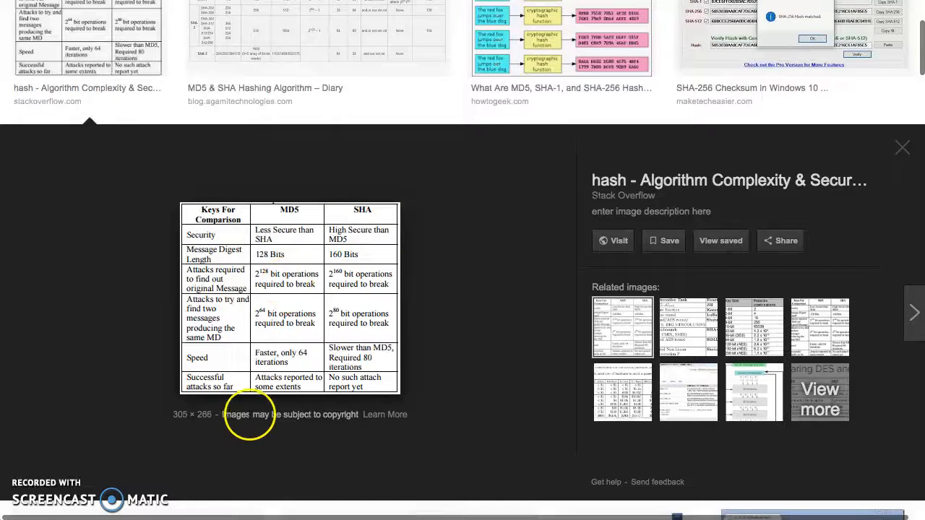
pyautogui.moveTo(289, 370)
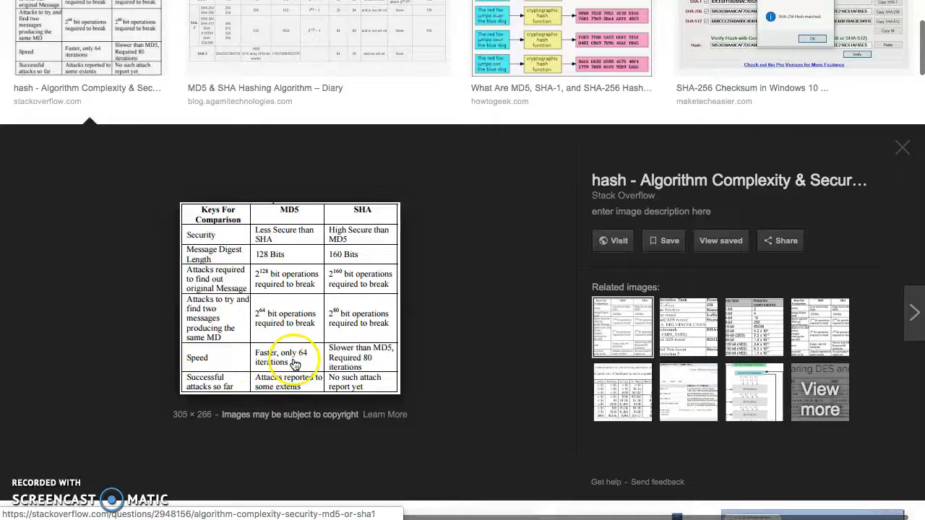
pyautogui.moveTo(227, 356)
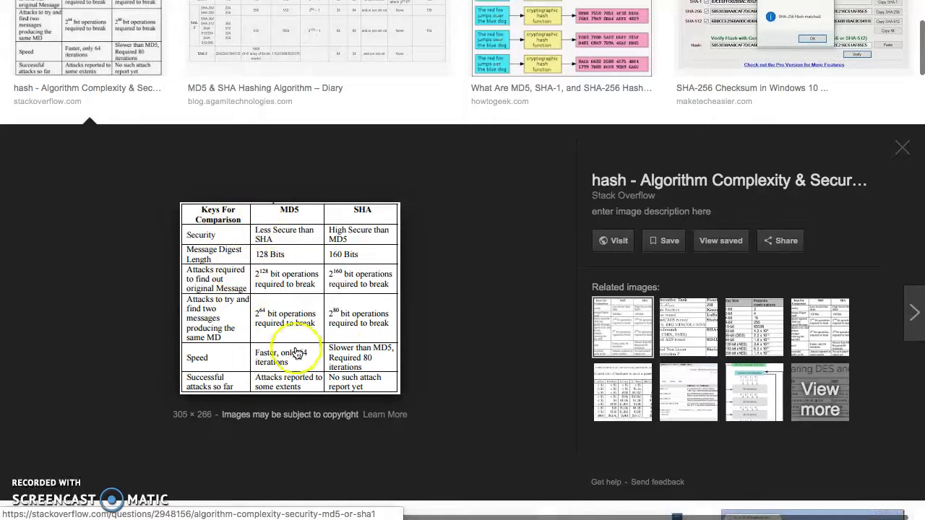
pyautogui.moveTo(310, 393)
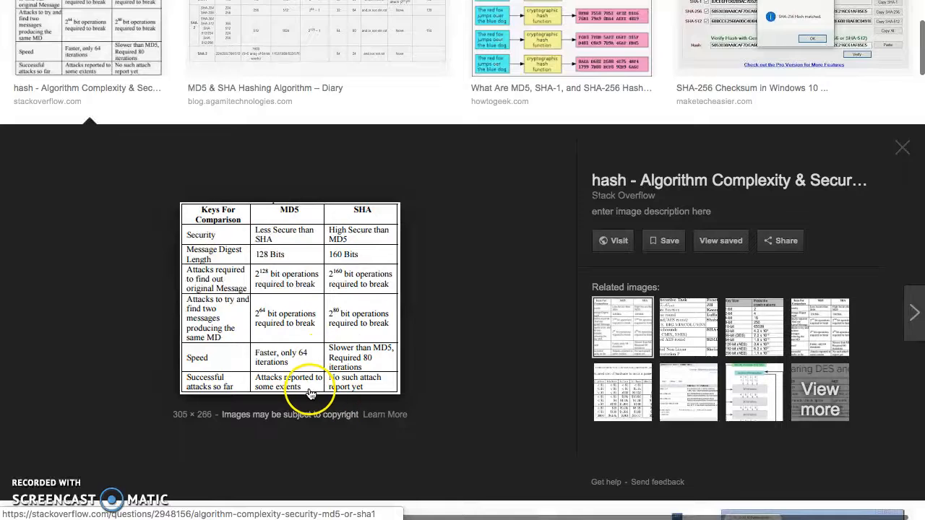
pyautogui.moveTo(240, 397)
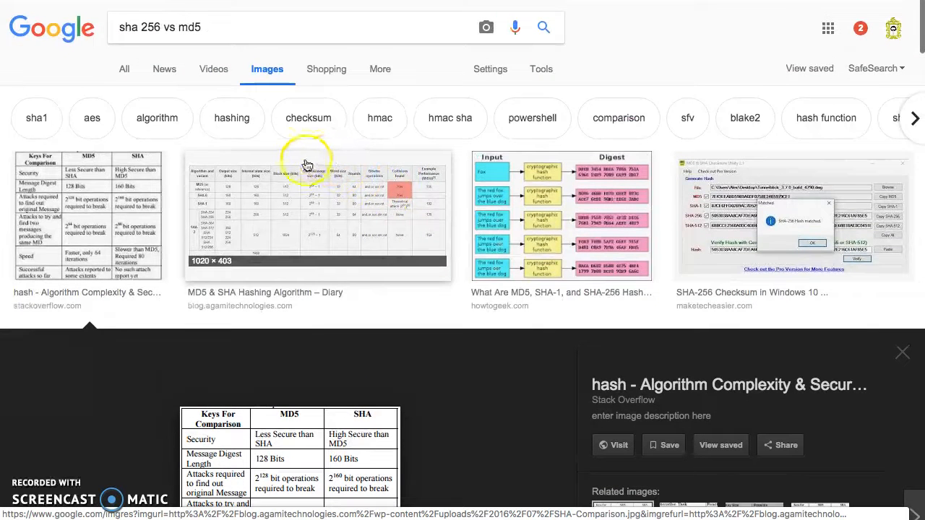
pyautogui.moveTo(213, 30)
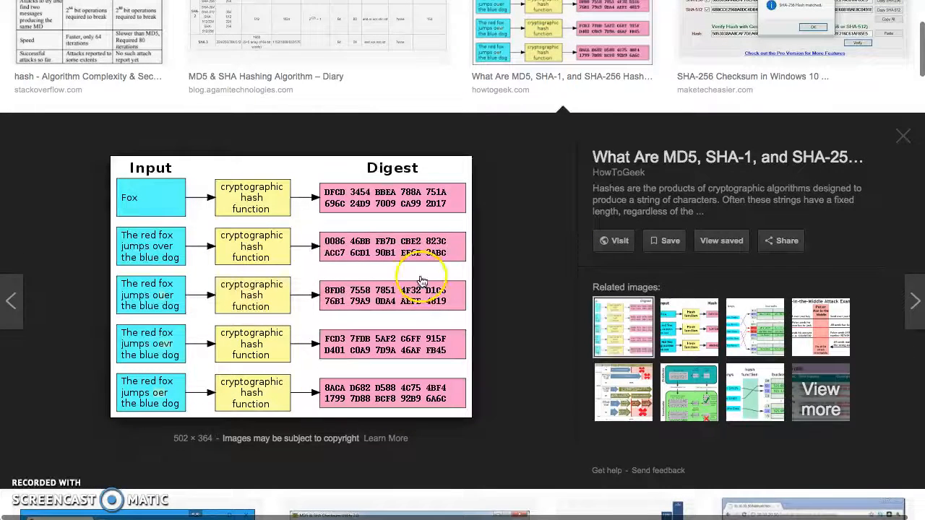
pyautogui.moveTo(437, 335)
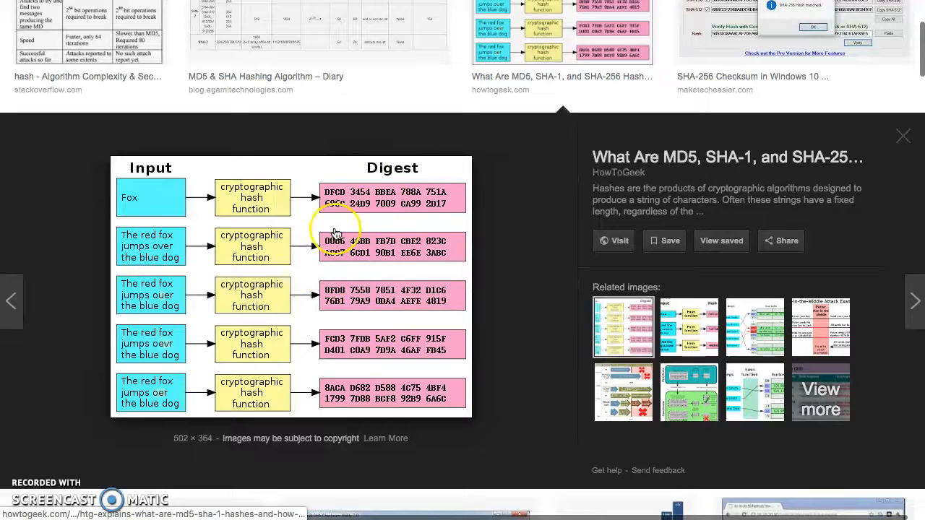
pyautogui.moveTo(145, 173)
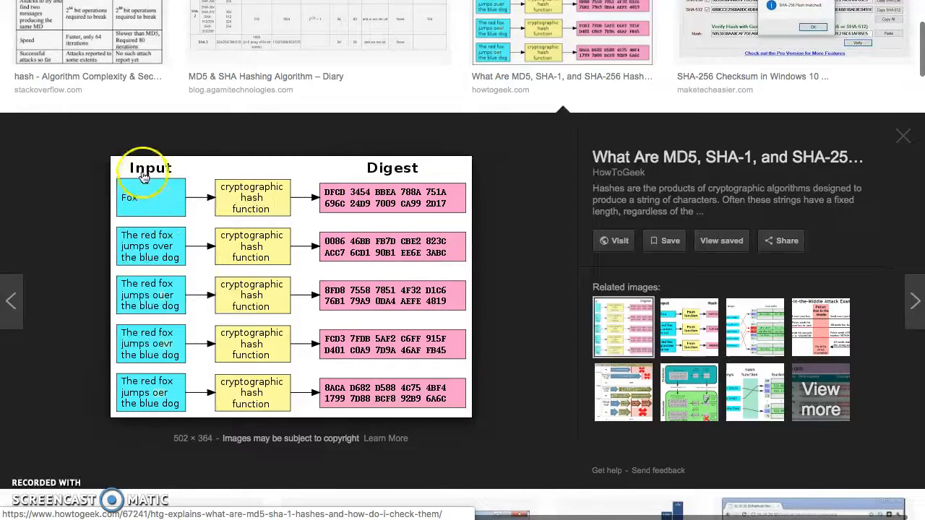
pyautogui.moveTo(156, 310)
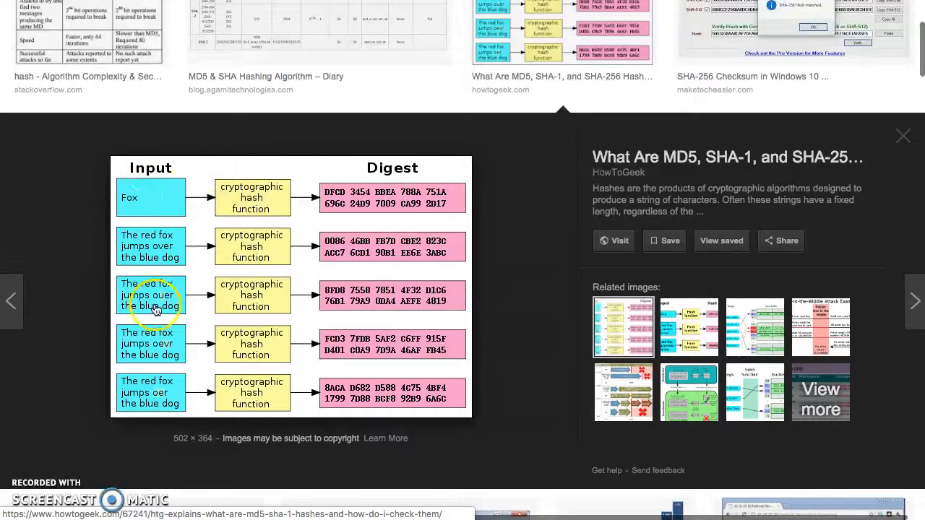
pyautogui.moveTo(383, 202)
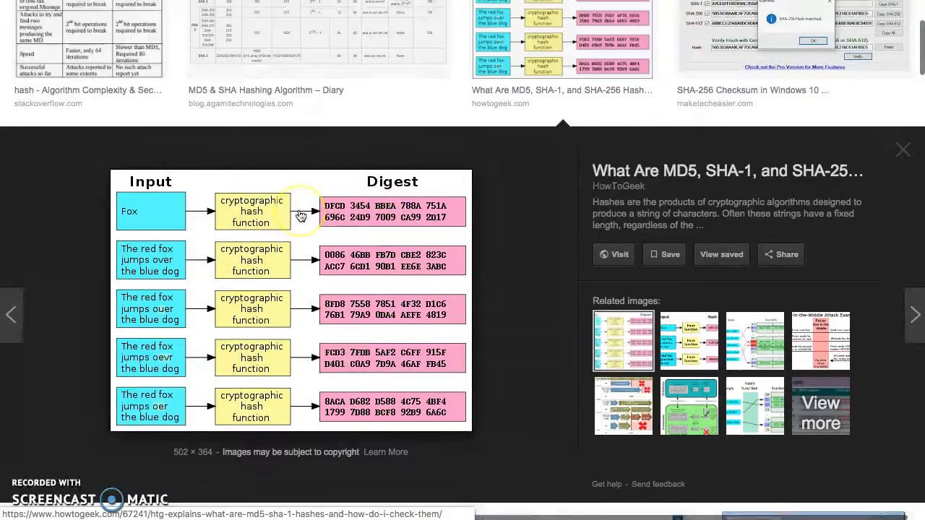
# Step: Enlarge the Javamex 'Speed of secure hash functions' chart, then return to the results grid
pyautogui.scroll(-3)
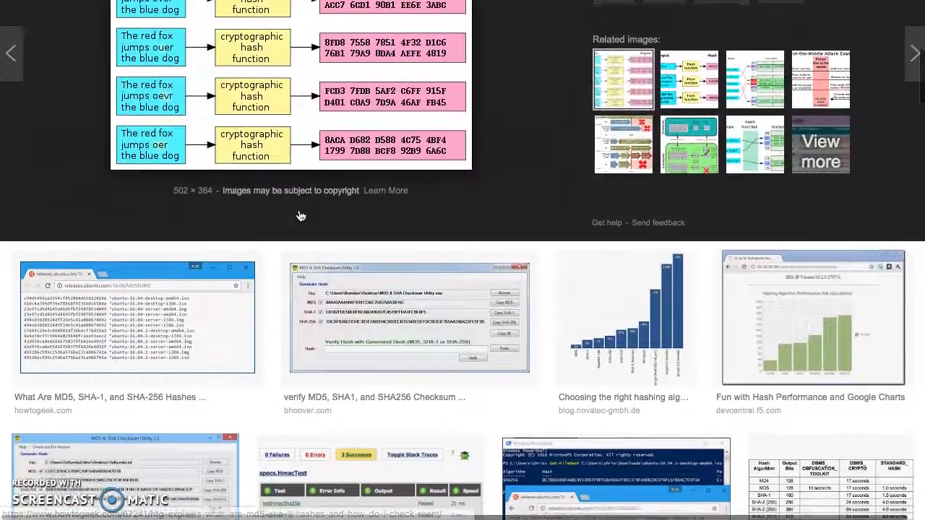
pyautogui.scroll(-3)
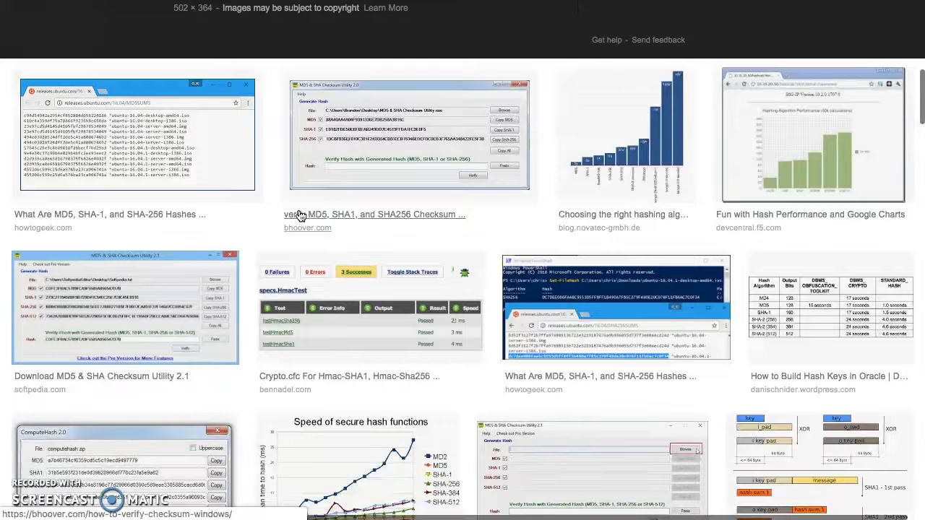
pyautogui.scroll(-3)
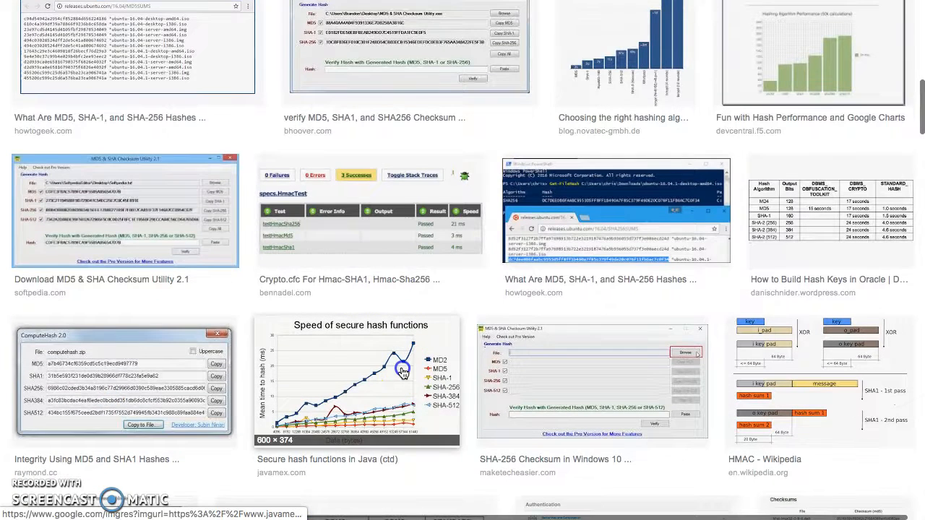
pyautogui.click(355, 378)
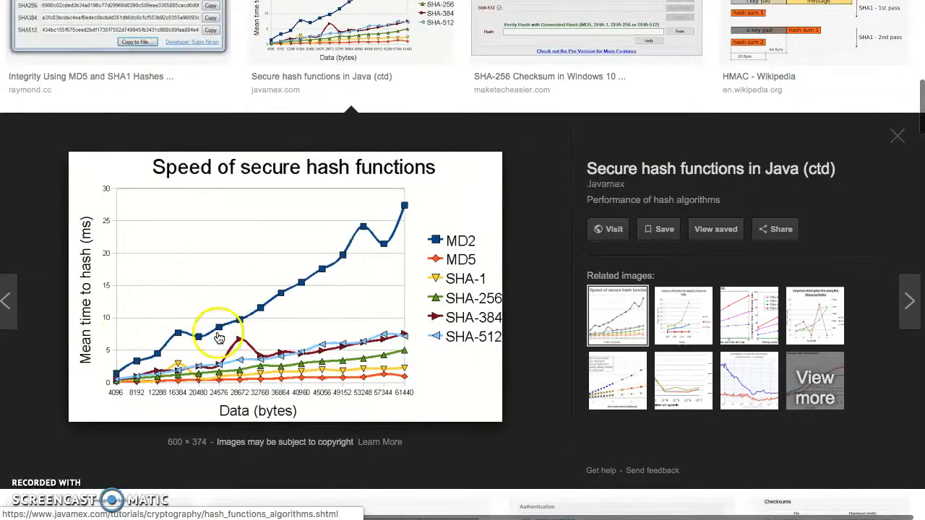
pyautogui.click(898, 136)
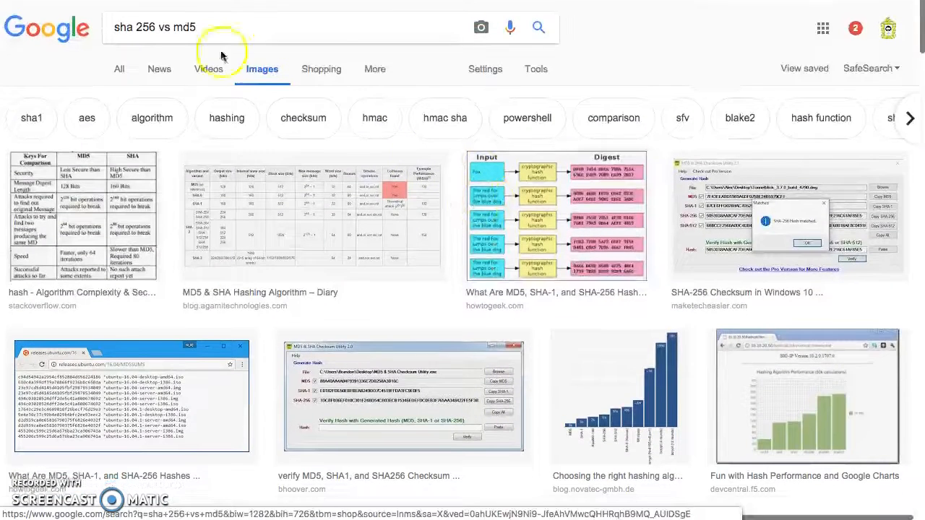
# Step: Replace the query with "blockstack" and switch to all results
pyautogui.tripleClick(153, 26)
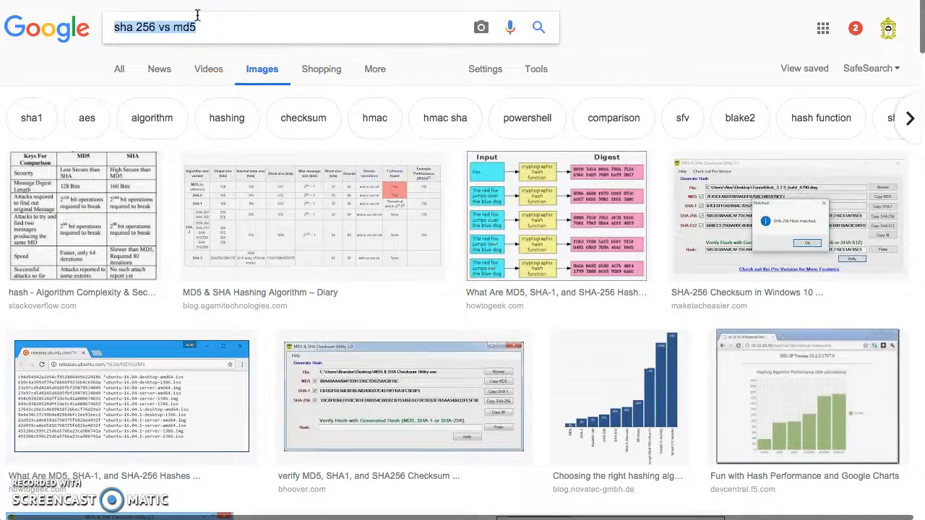
pyautogui.write('blockstack')
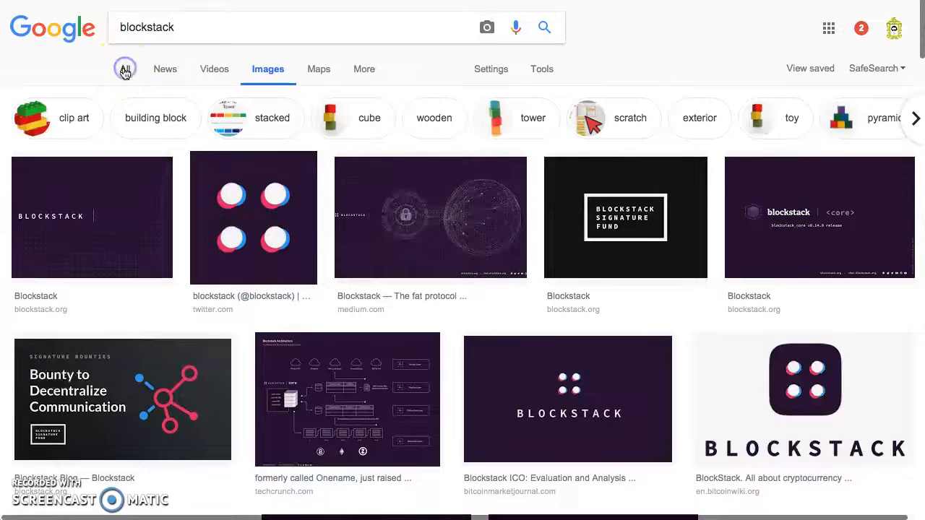
pyautogui.click(124, 70)
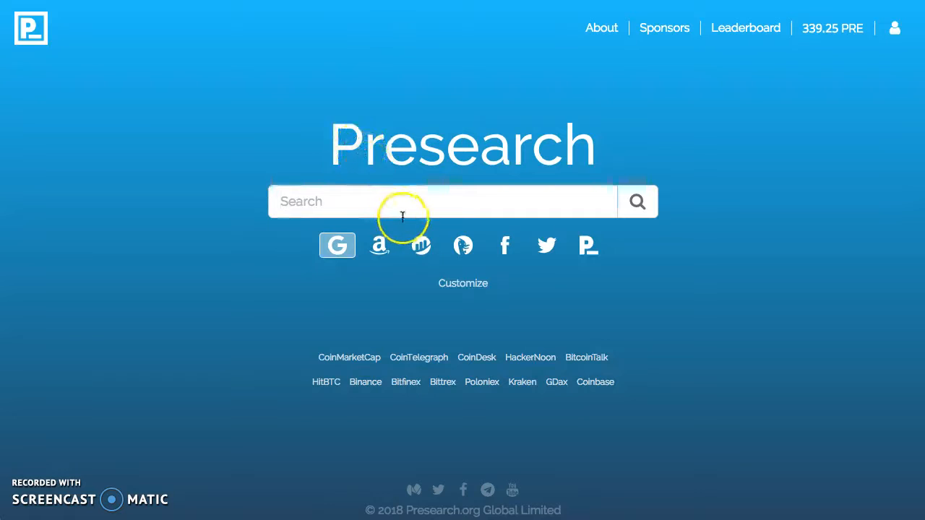
# Step: Search for "quark algorithm" and scroll to the QuarkCoin vs. Bitcoin result
pyautogui.write('quark')
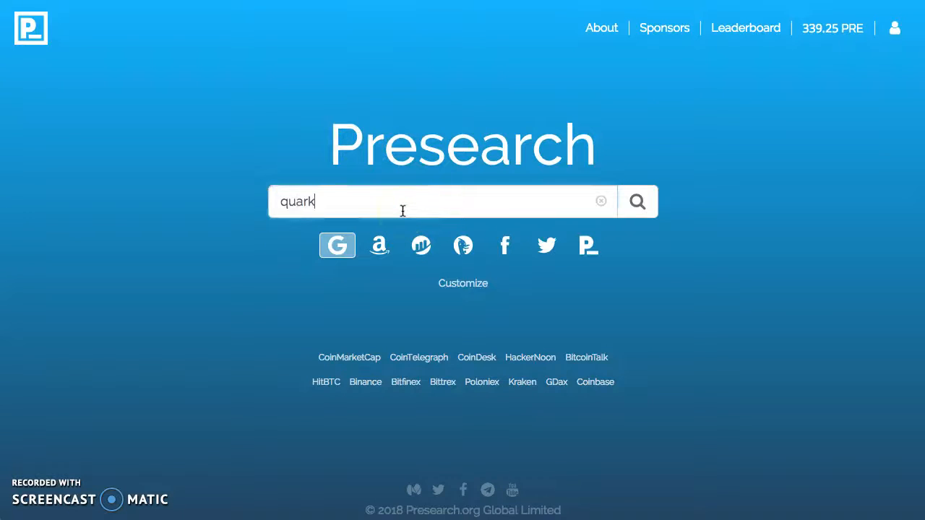
pyautogui.click(636, 201)
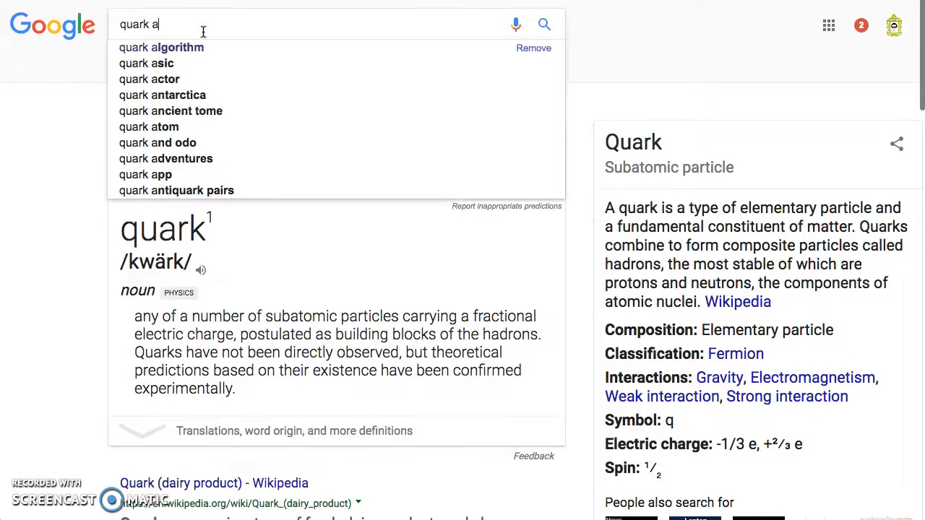
pyautogui.click(162, 46)
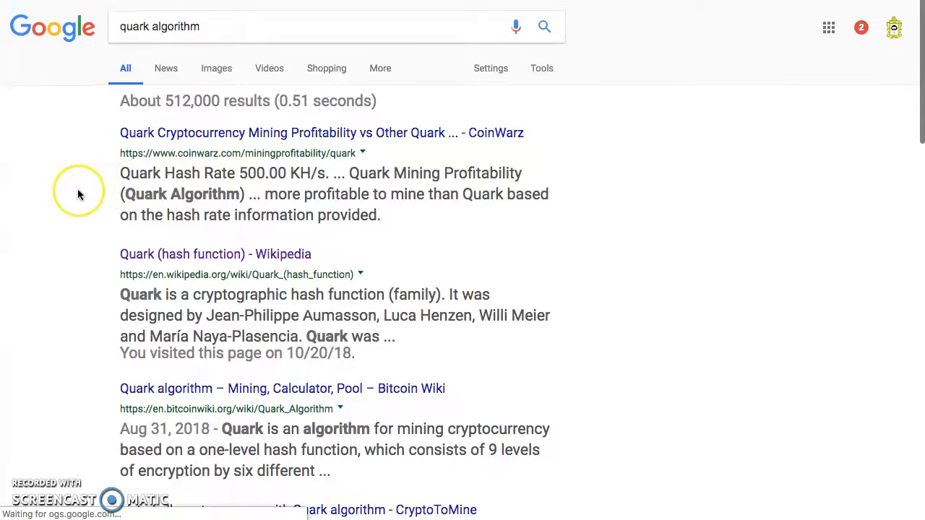
pyautogui.scroll(-3)
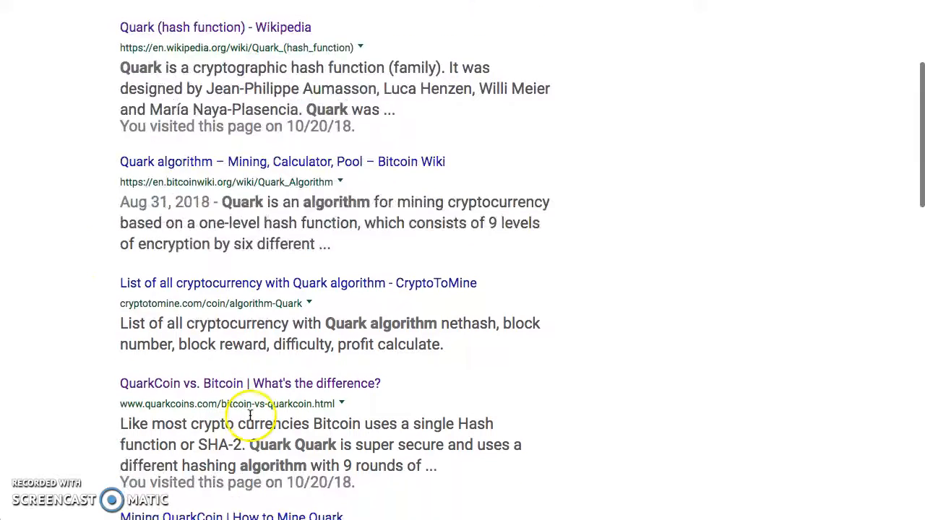
# Step: Read the QuarkCoin vs. Bitcoin page's Security and Mining sections
pyautogui.click(250, 383)
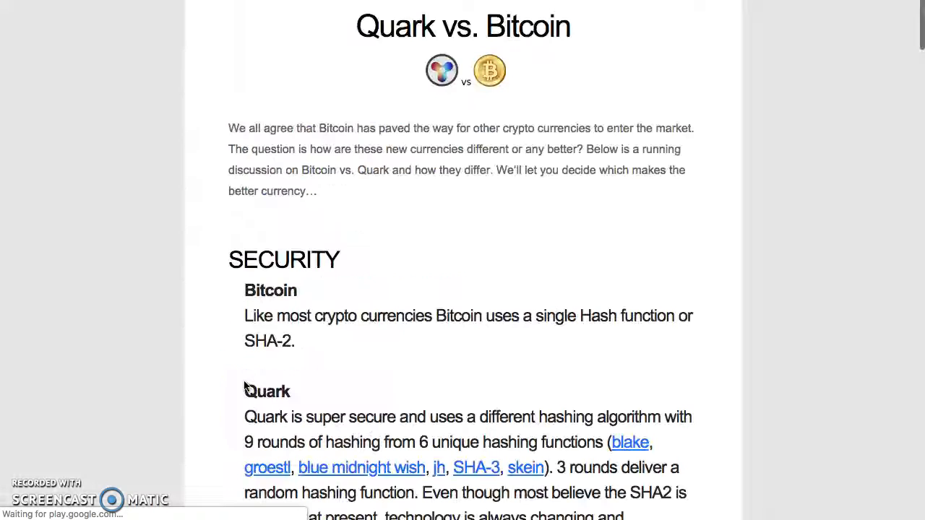
pyautogui.scroll(-3)
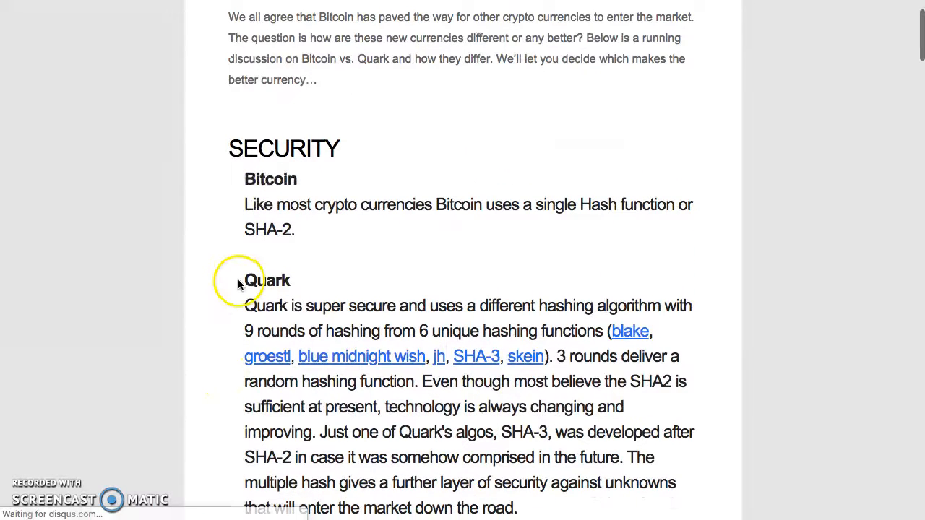
pyautogui.scroll(-3)
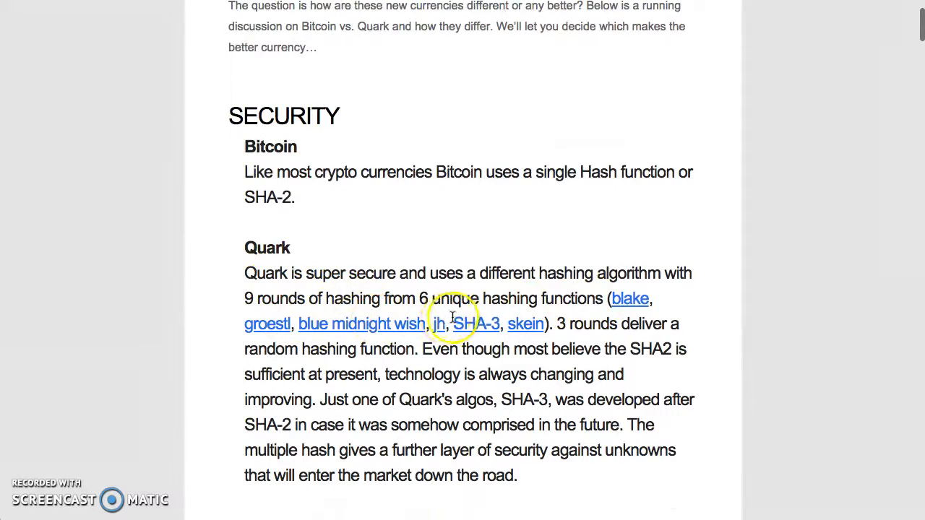
pyautogui.scroll(-3)
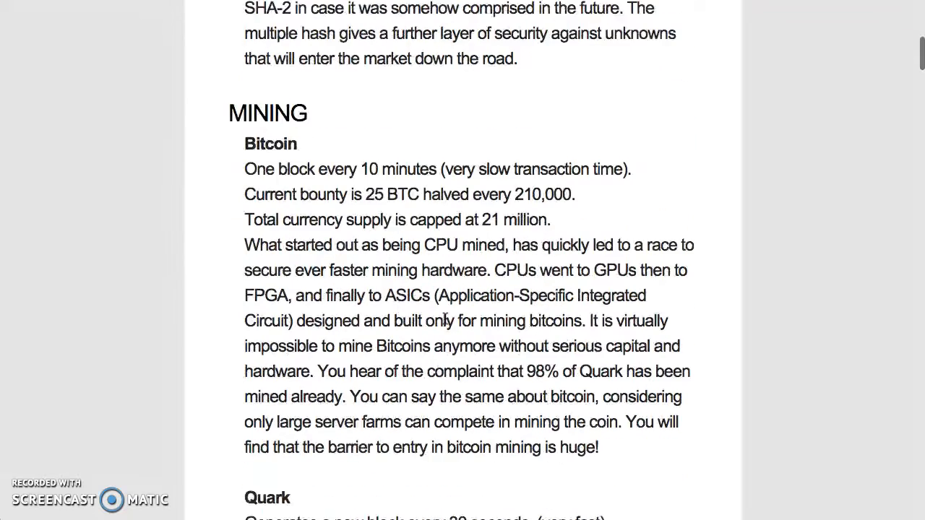
pyautogui.scroll(-3)
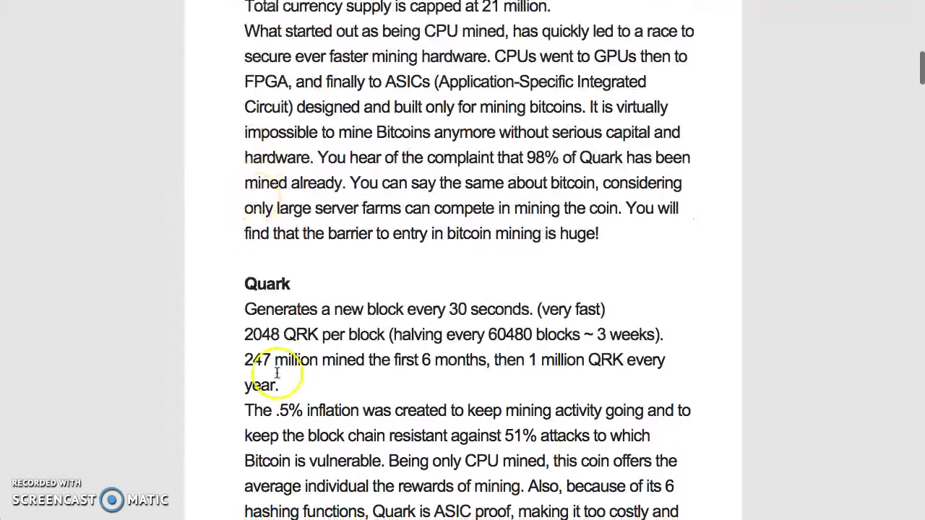
pyautogui.scroll(-3)
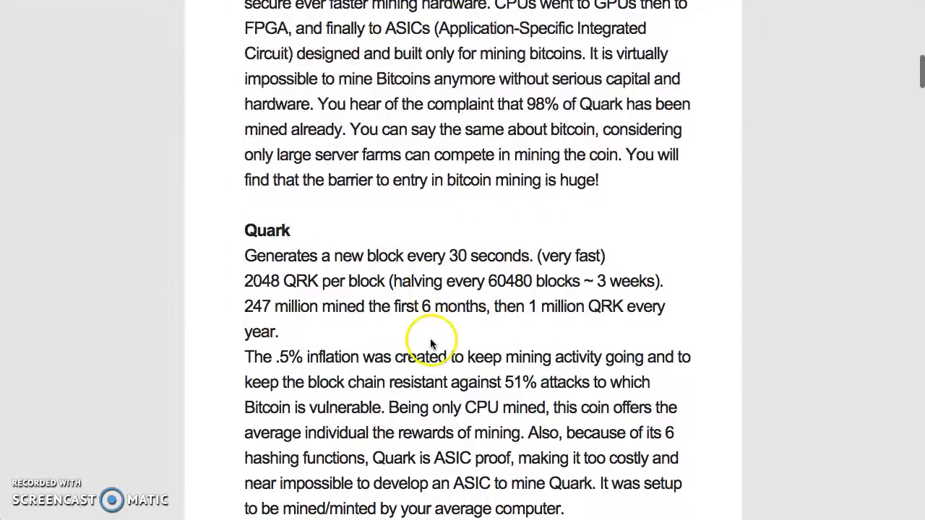
pyautogui.scroll(-3)
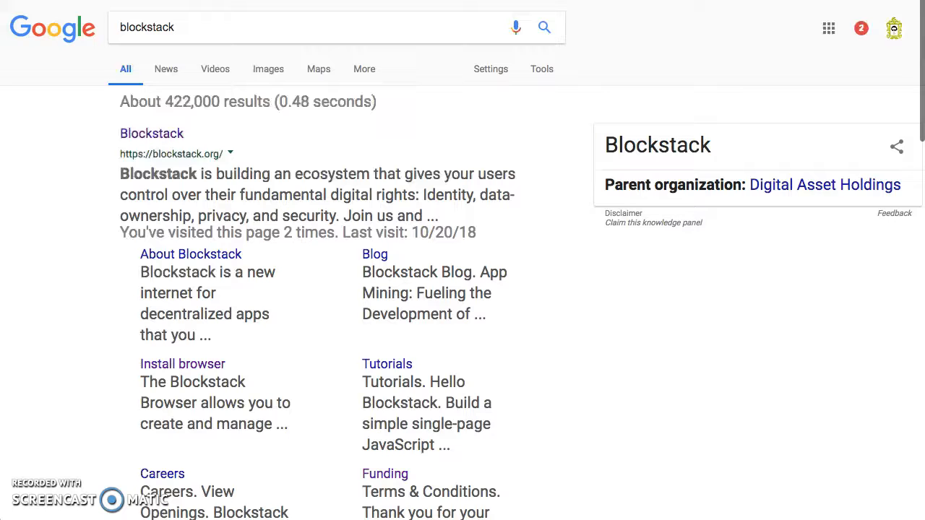
# Step: Go to the official Blockstack site from the blockstack results
pyautogui.click(151, 133)
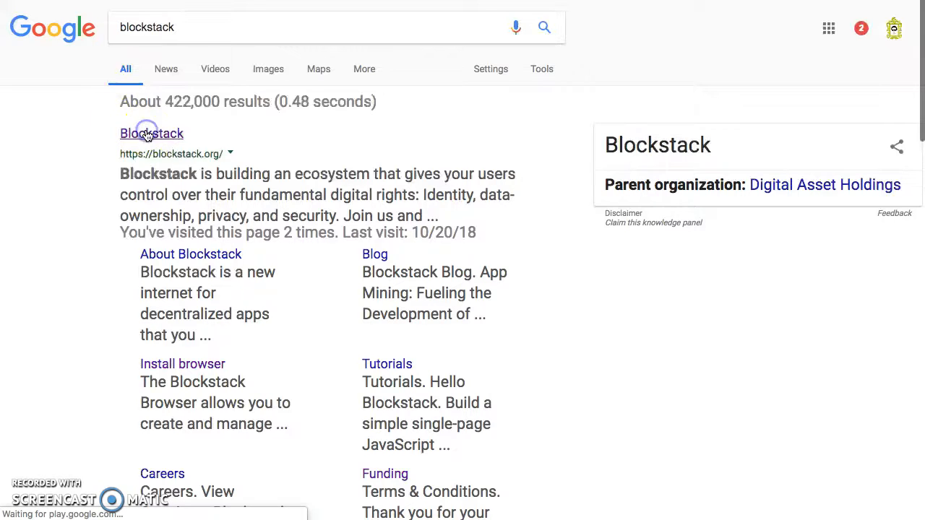
pyautogui.click(151, 133)
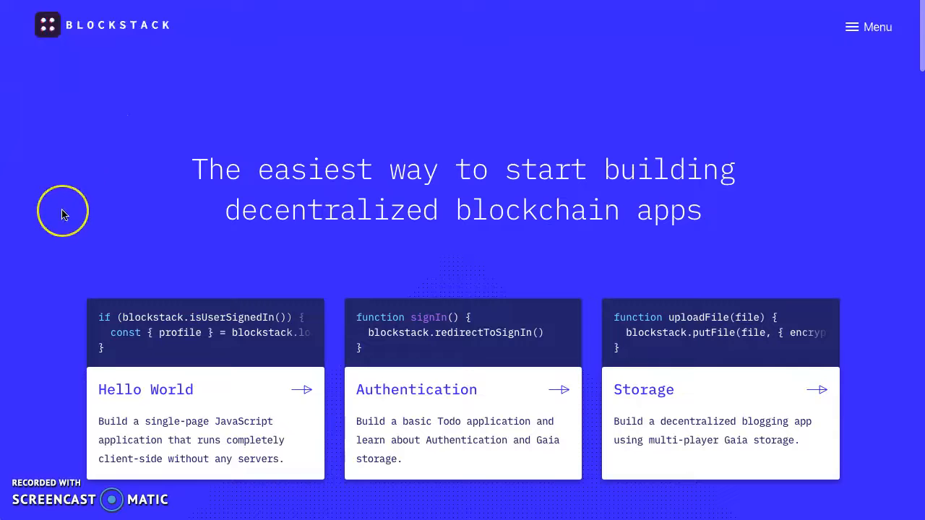
# Step: Scroll past the tutorial cards to the 'Live dapps built by our community' section
pyautogui.scroll(-3)
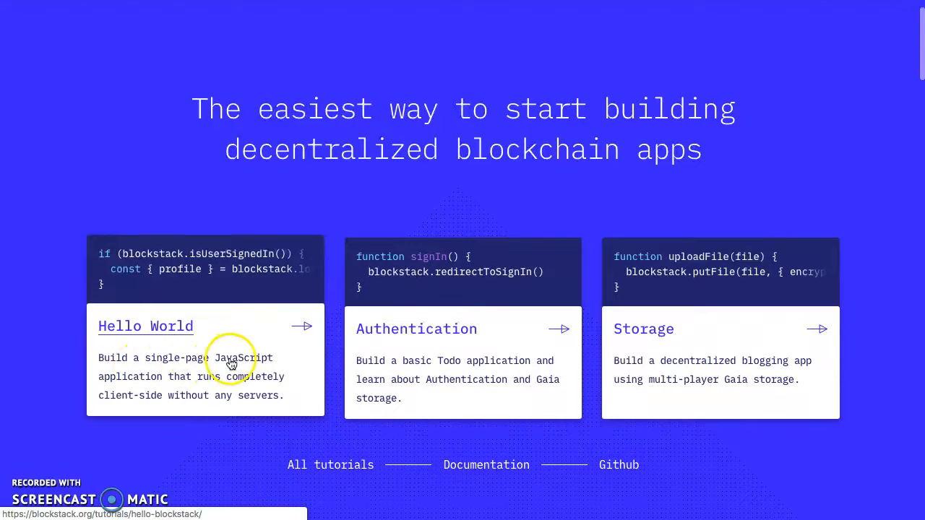
pyautogui.moveTo(269, 286)
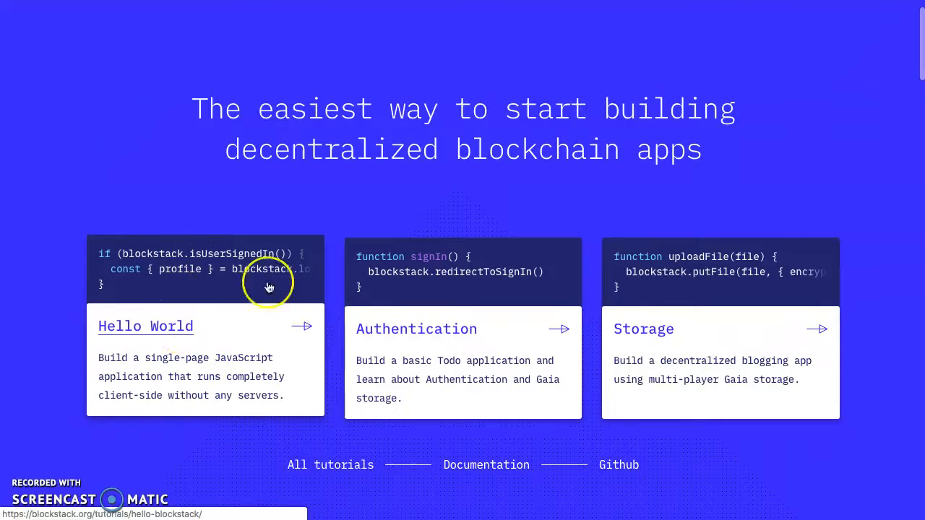
pyautogui.moveTo(263, 393)
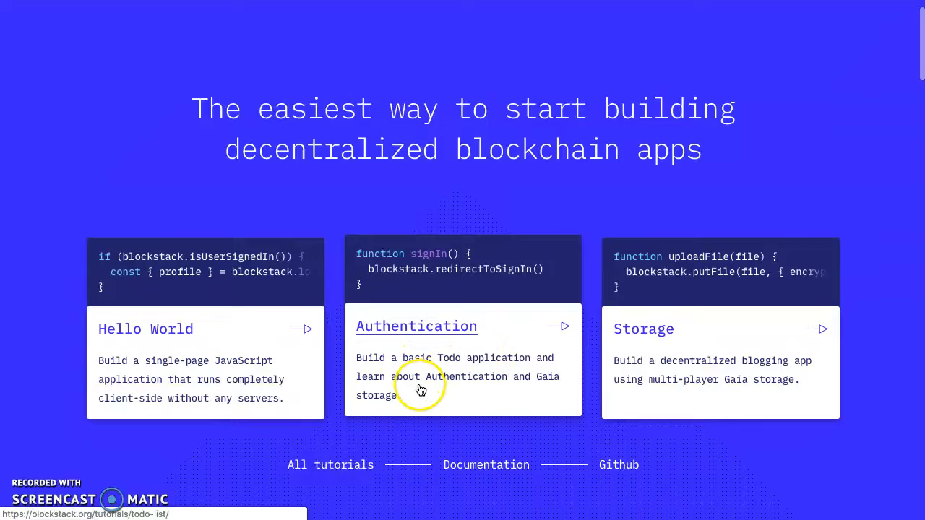
pyautogui.moveTo(465, 393)
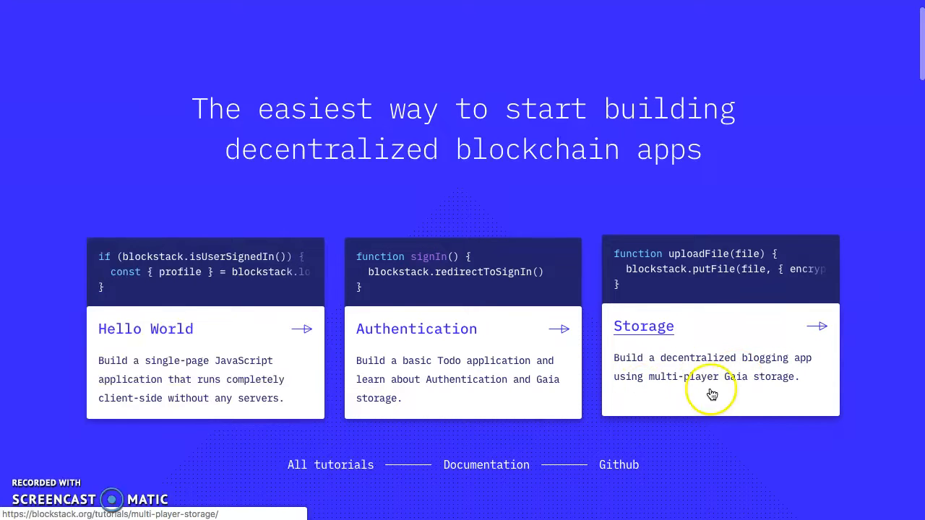
pyautogui.scroll(-3)
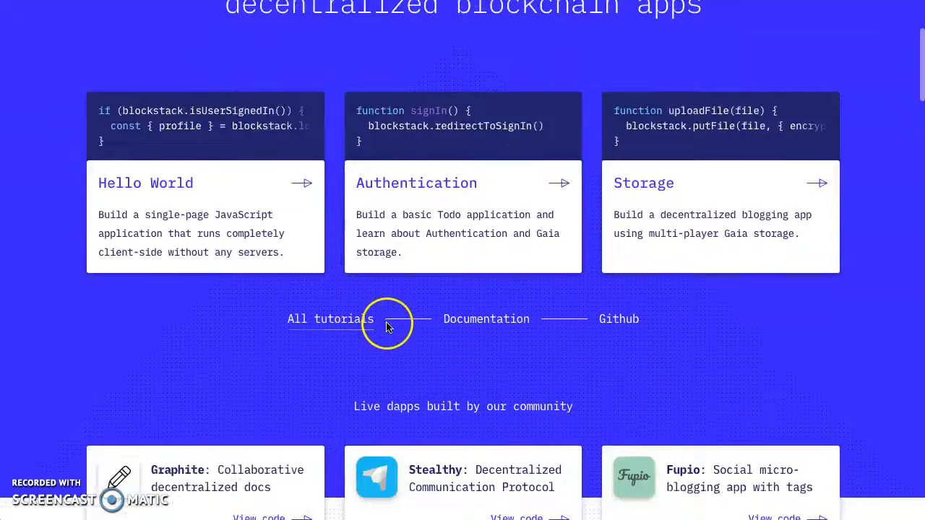
pyautogui.scroll(-3)
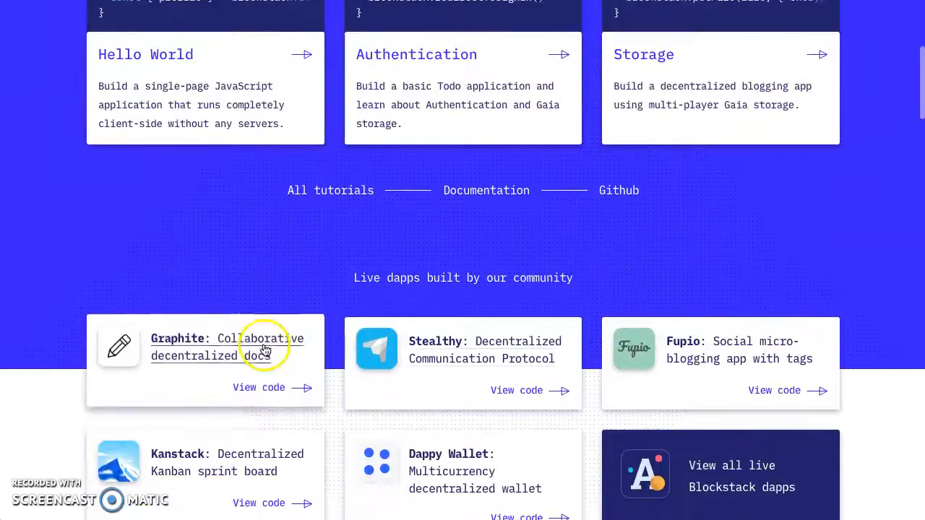
pyautogui.scroll(-3)
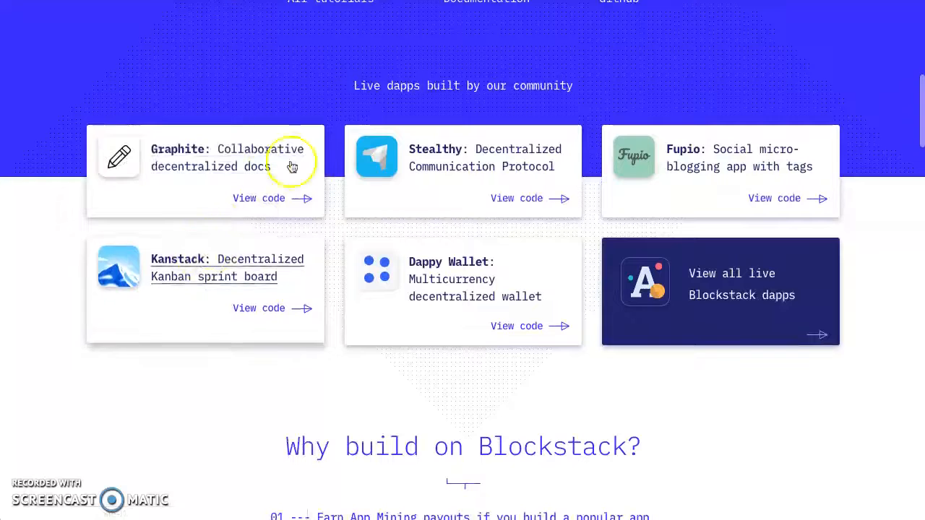
pyautogui.moveTo(170, 163)
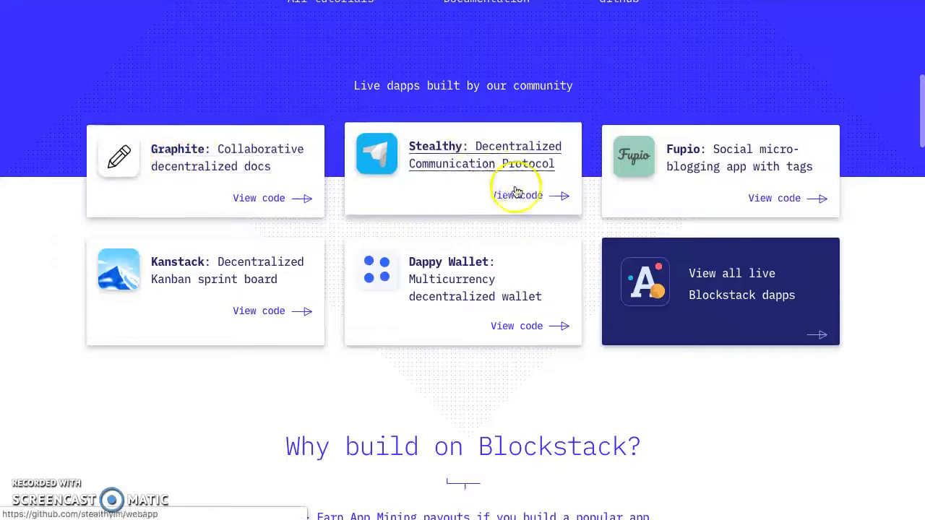
pyautogui.moveTo(612, 179)
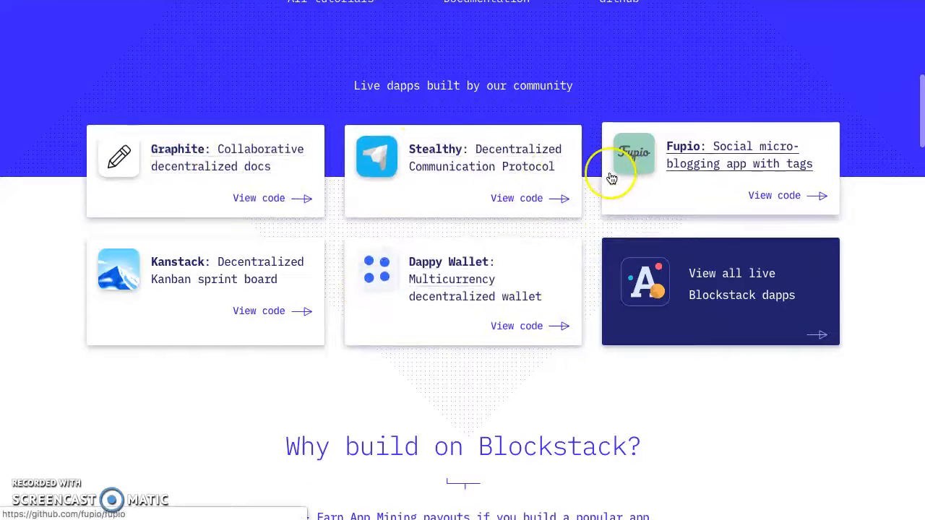
# Step: Scroll through the Firebase vs Blockstack comparison table, dismissing a stray context menu
pyautogui.scroll(-3)
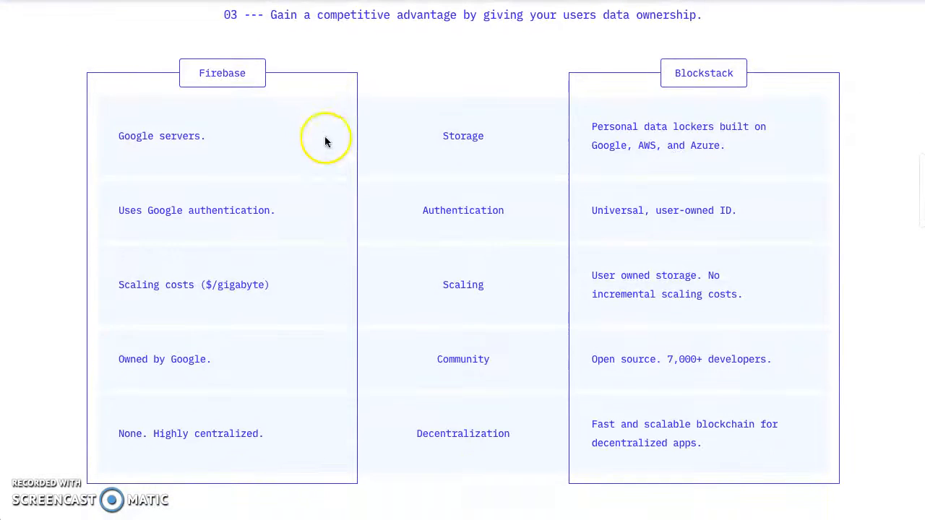
pyautogui.moveTo(173, 119)
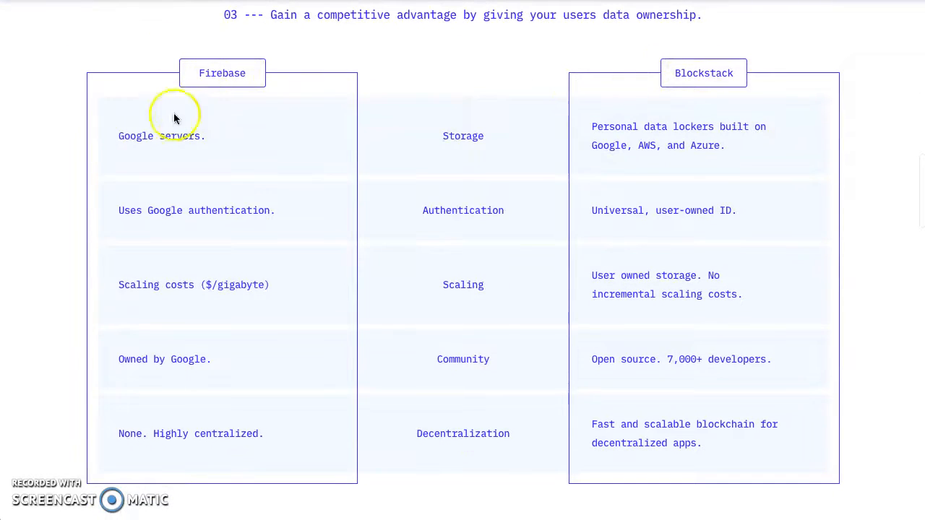
pyautogui.moveTo(170, 153)
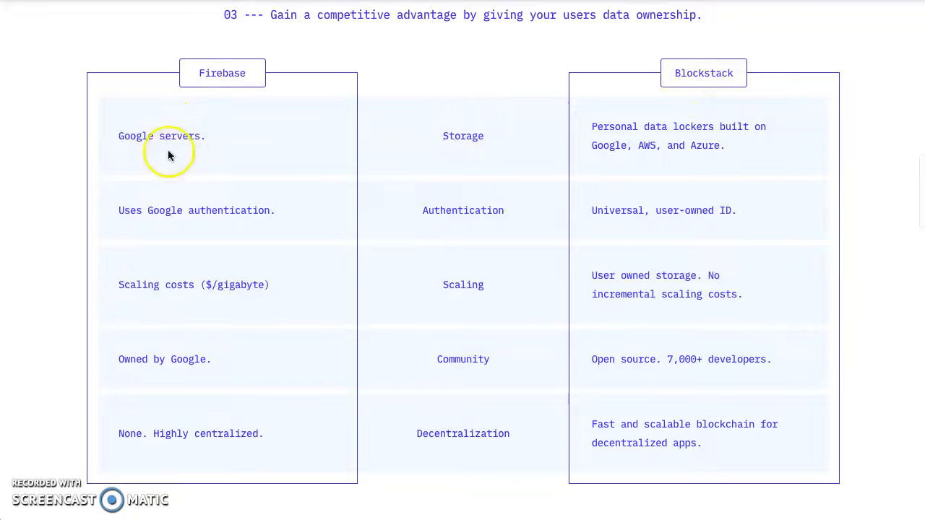
pyautogui.moveTo(462, 136)
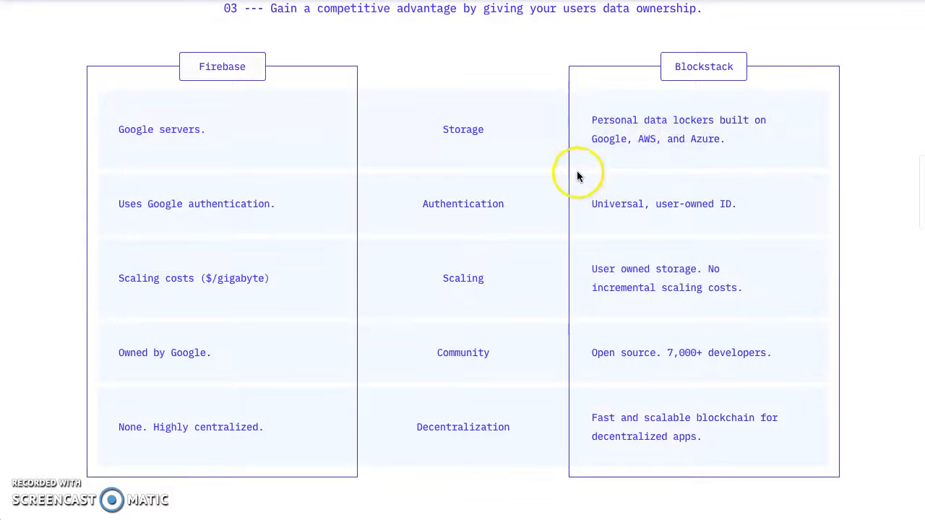
pyautogui.moveTo(171, 222)
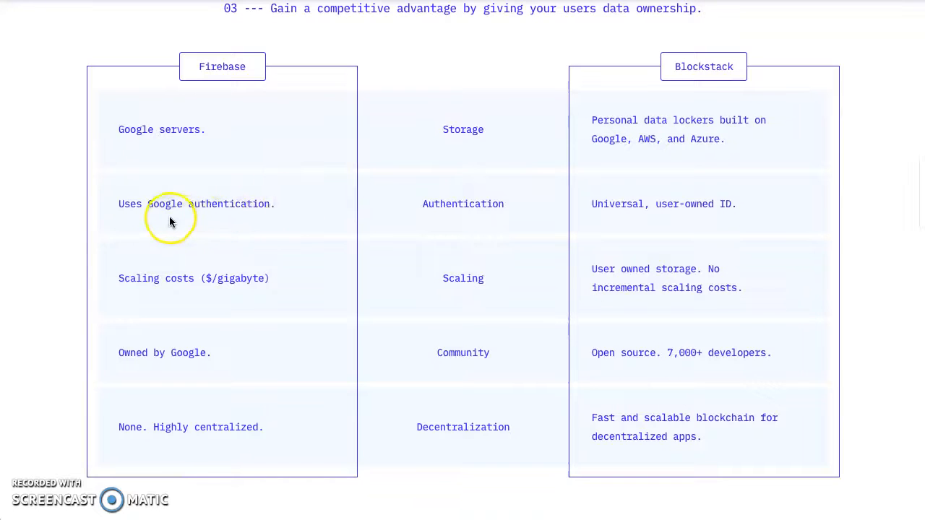
pyautogui.moveTo(665, 208)
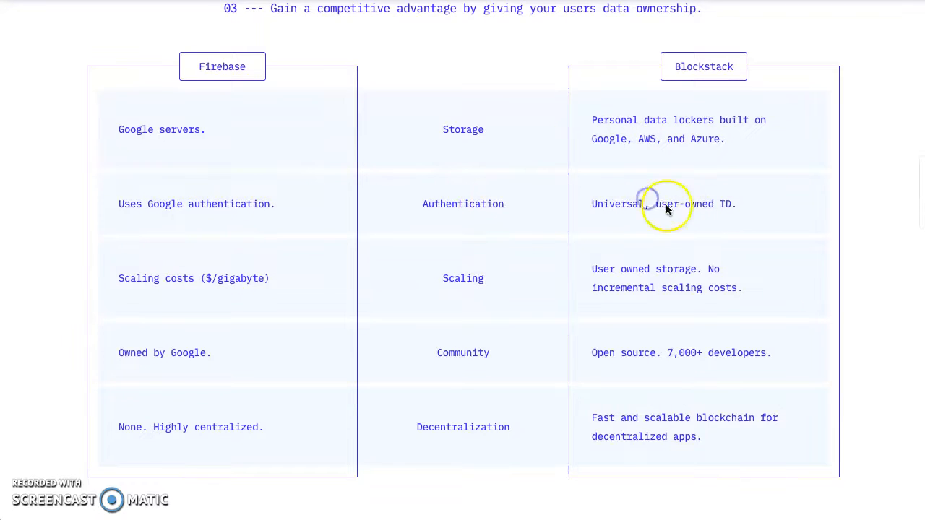
pyautogui.moveTo(507, 259)
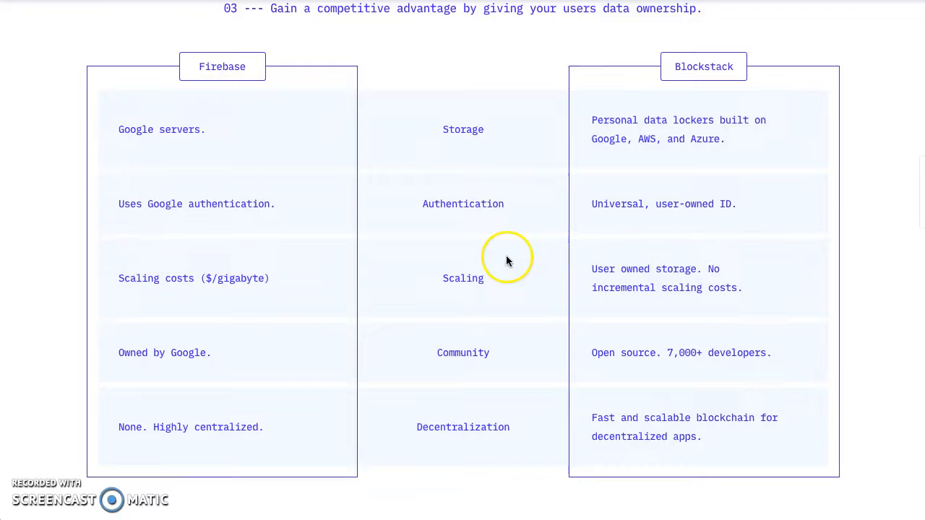
pyautogui.scroll(-3)
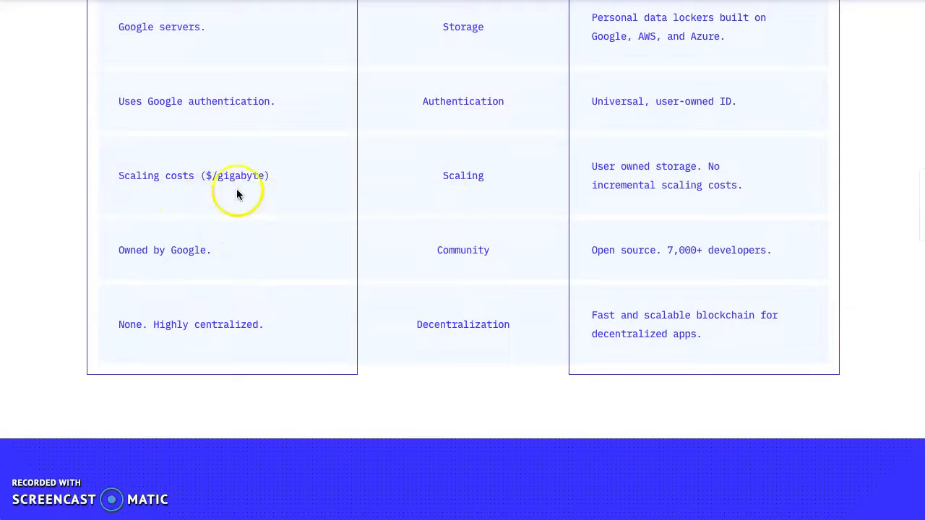
pyautogui.moveTo(412, 162)
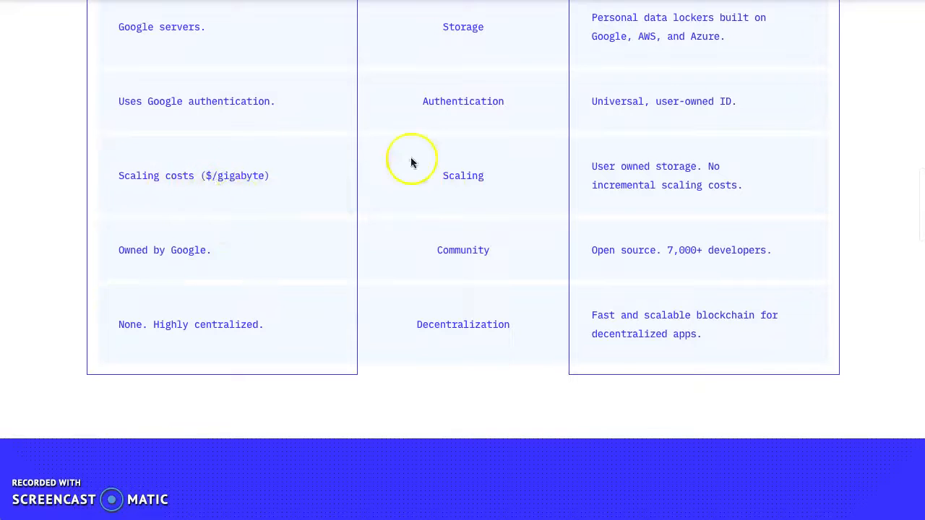
pyautogui.moveTo(672, 185)
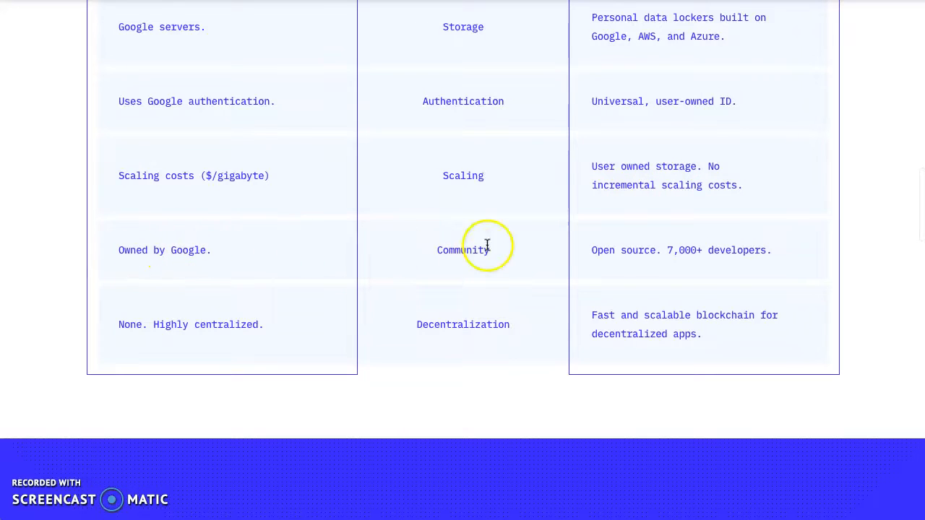
pyautogui.moveTo(575, 257)
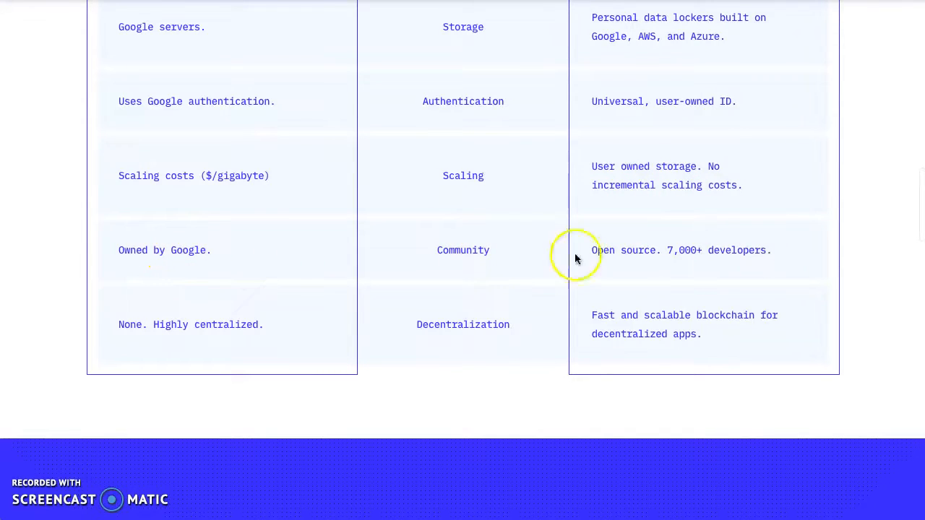
pyautogui.moveTo(506, 257)
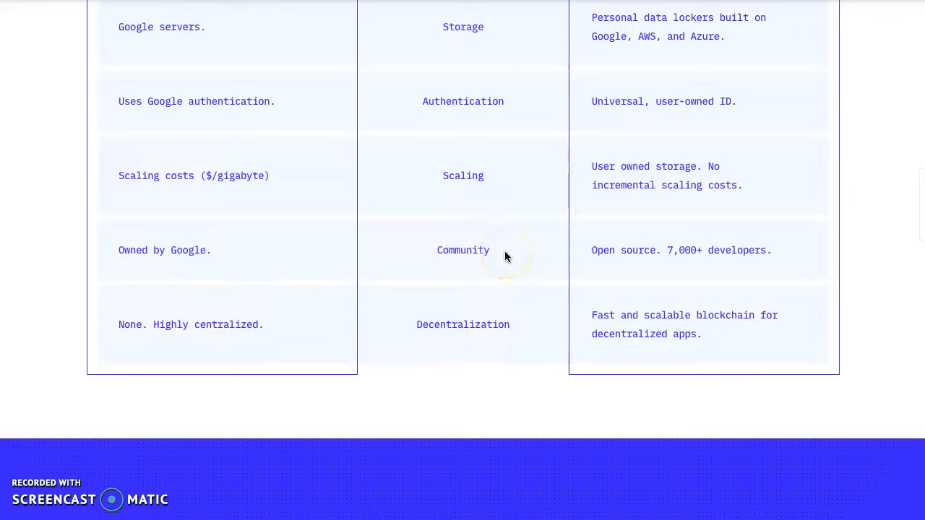
pyautogui.rightClick(494, 252)
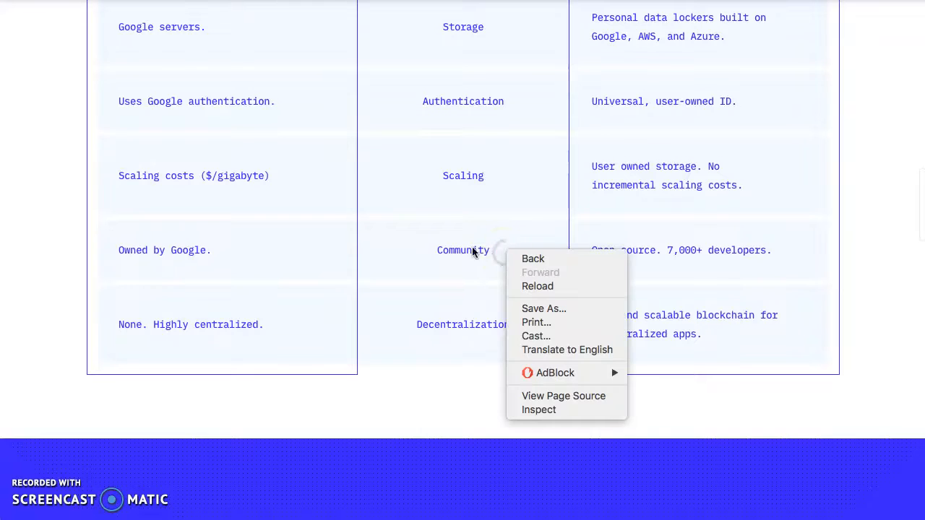
pyautogui.click(205, 346)
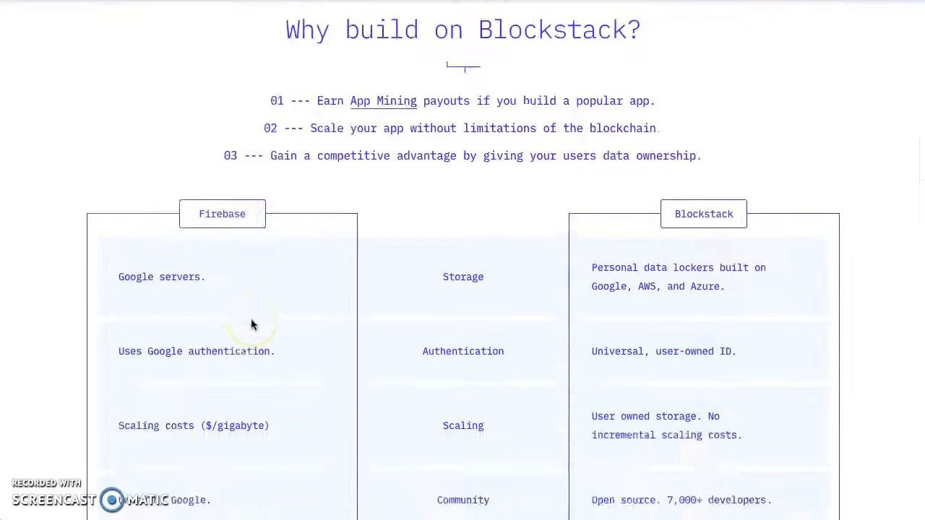
# Step: Scroll back and forth to the 'Our technology (Block)stack' overview
pyautogui.scroll(-3)
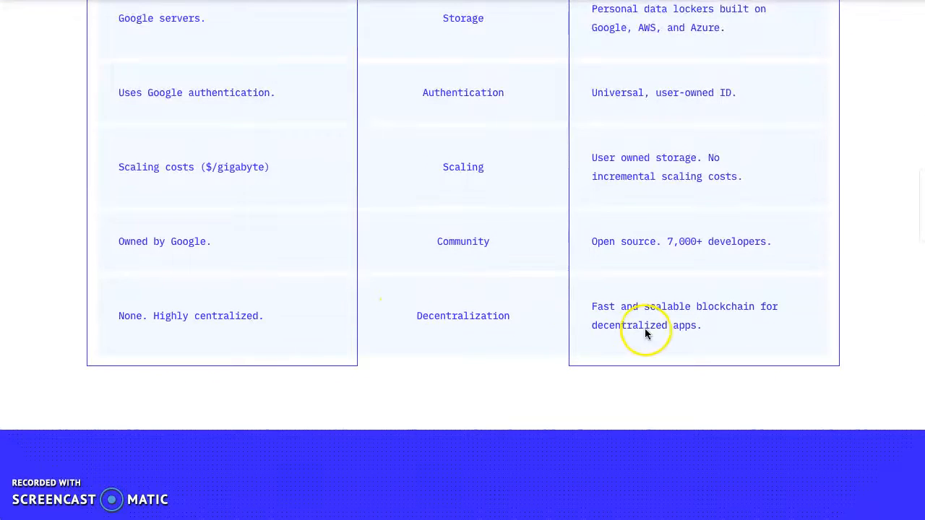
pyautogui.moveTo(707, 315)
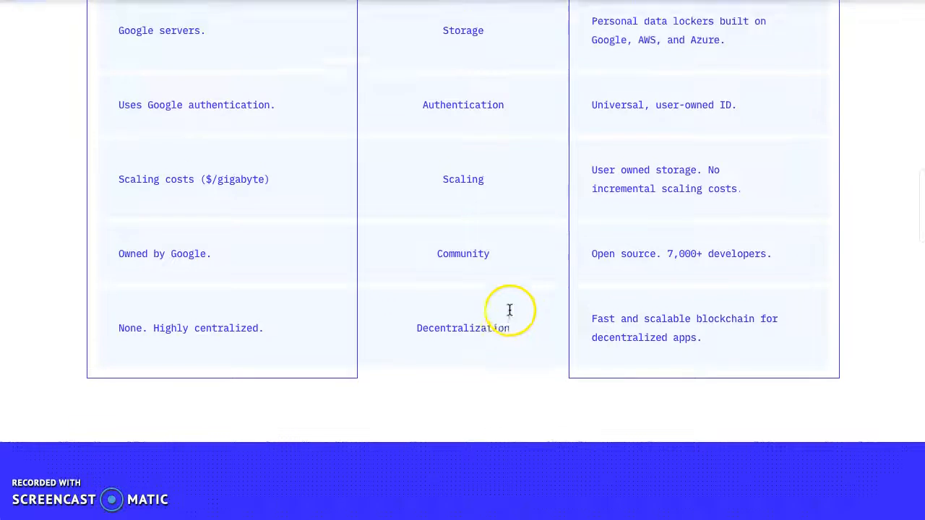
pyautogui.scroll(3)
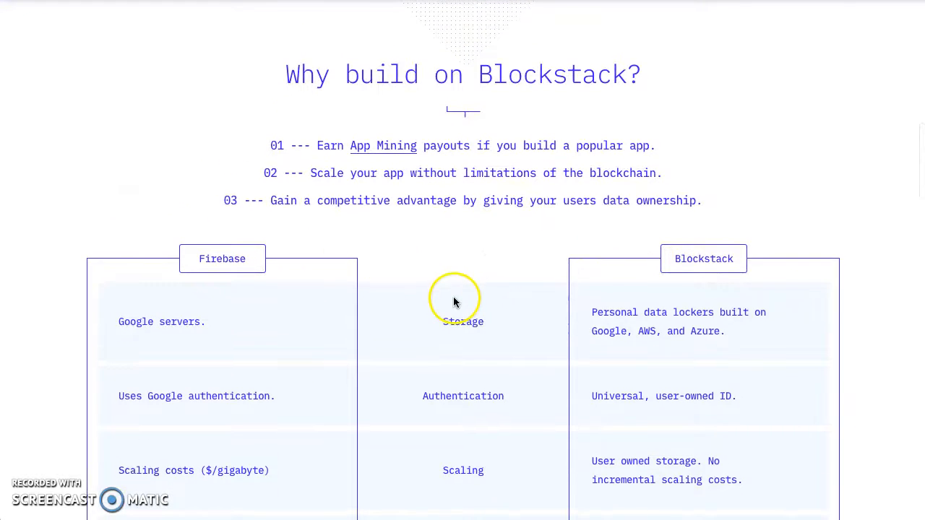
pyautogui.scroll(-3)
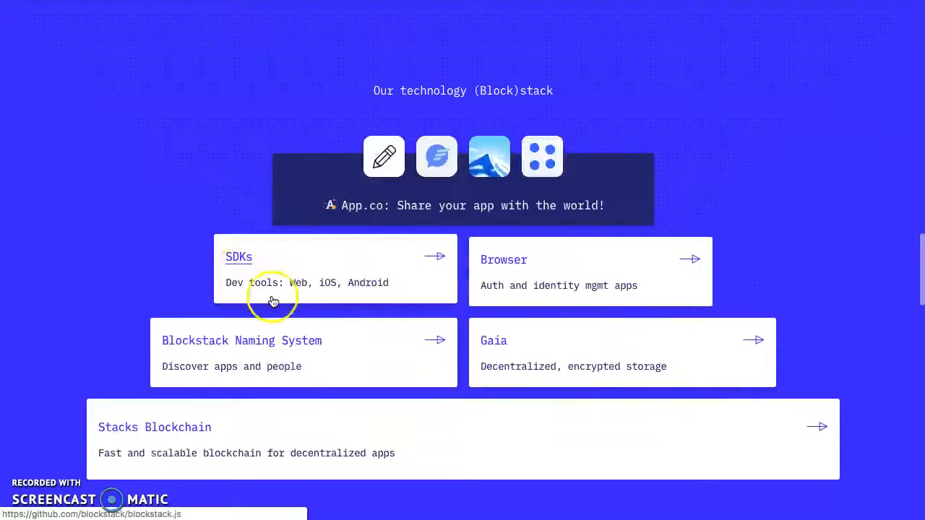
pyautogui.scroll(3)
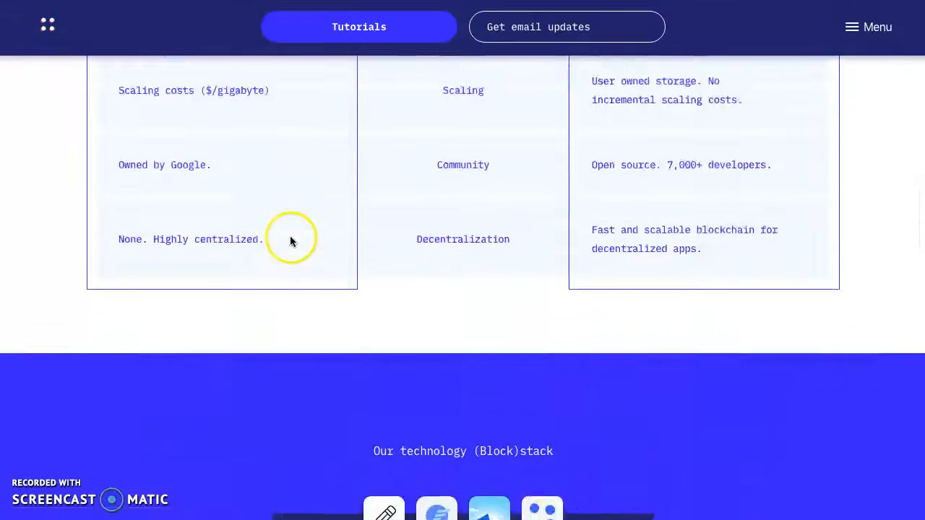
pyautogui.scroll(3)
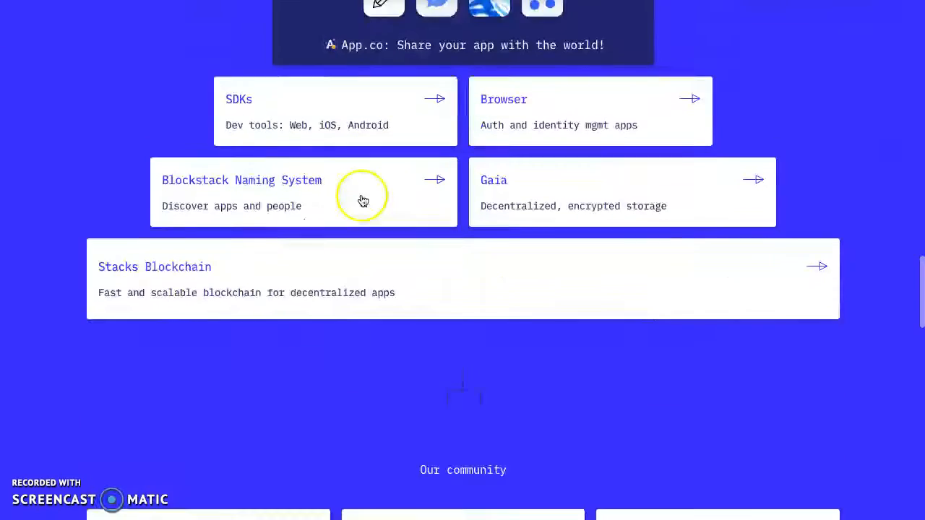
pyautogui.scroll(-3)
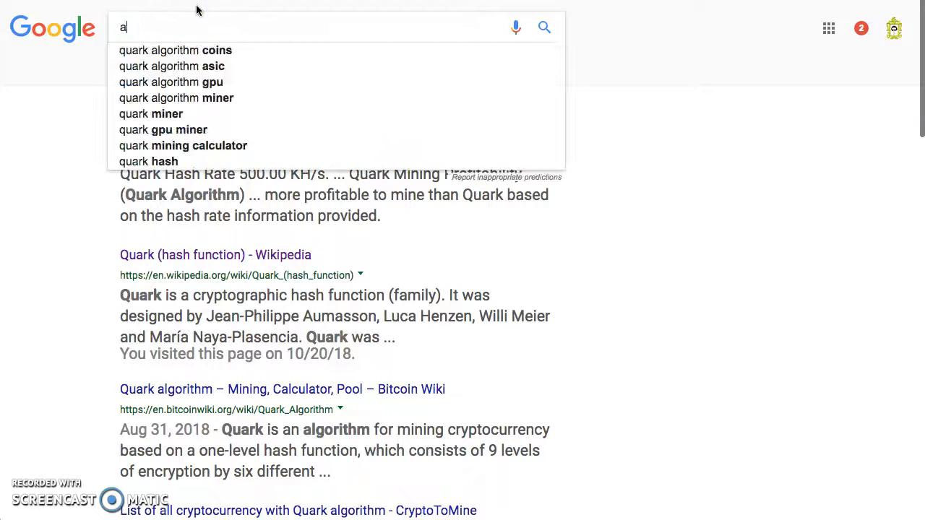
# Step: Search Google for "aws vs azure" from the suggestions
pyautogui.write('aws vs')
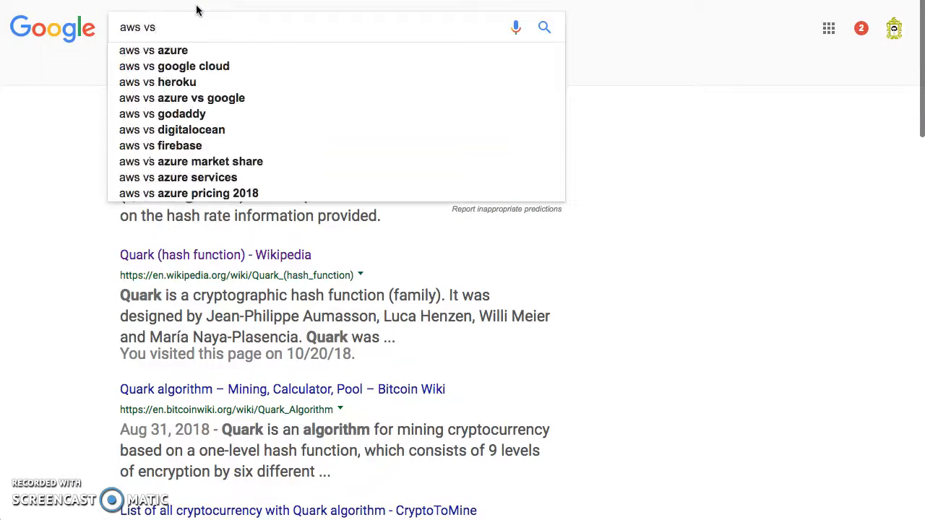
pyautogui.moveTo(209, 67)
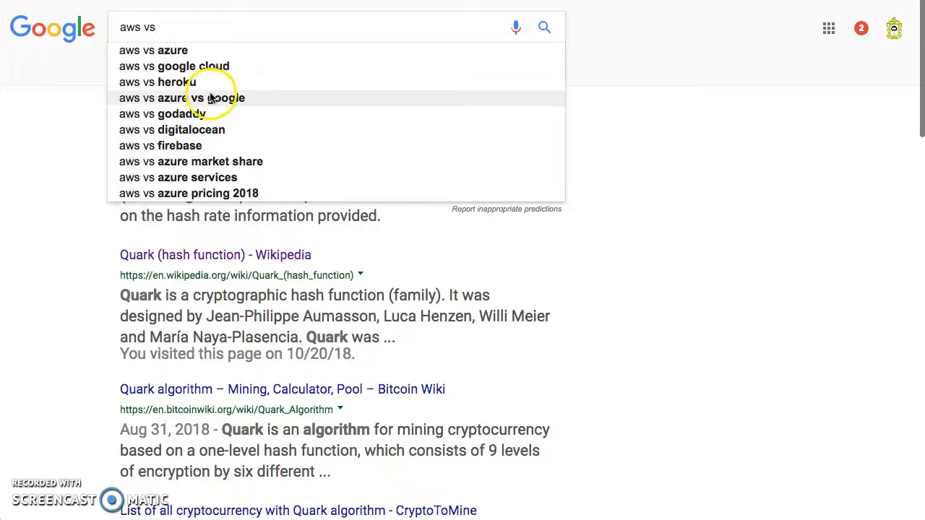
pyautogui.click(153, 49)
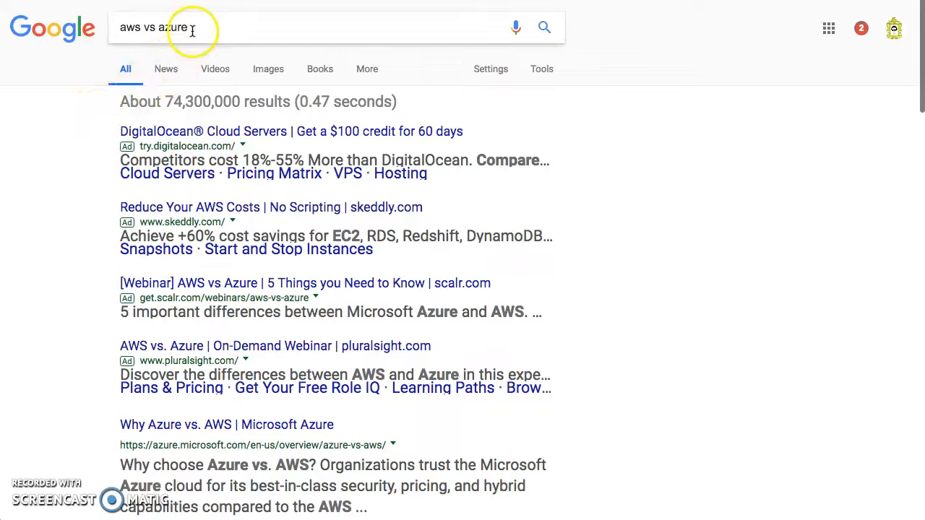
pyautogui.click(173, 26)
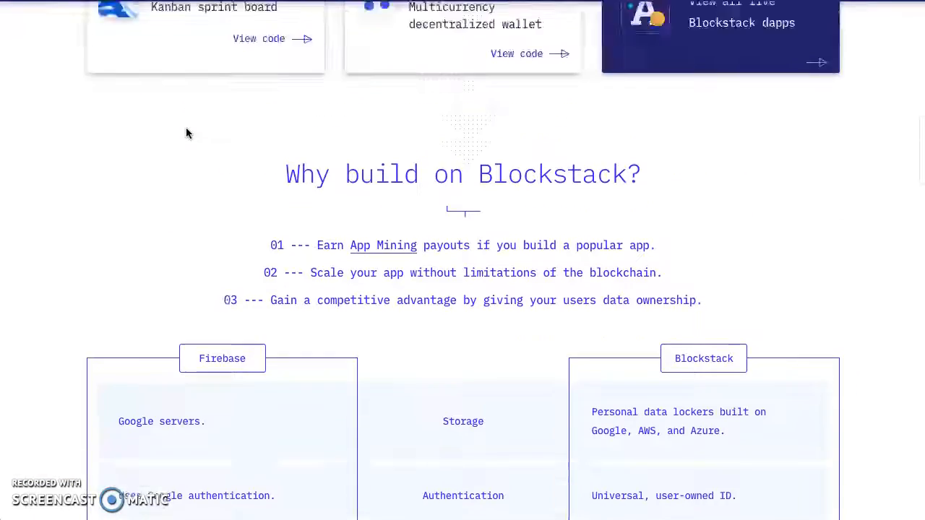
# Step: From the tutorials cards, follow the link to Blockstack's GitHub organization page
pyautogui.scroll(3)
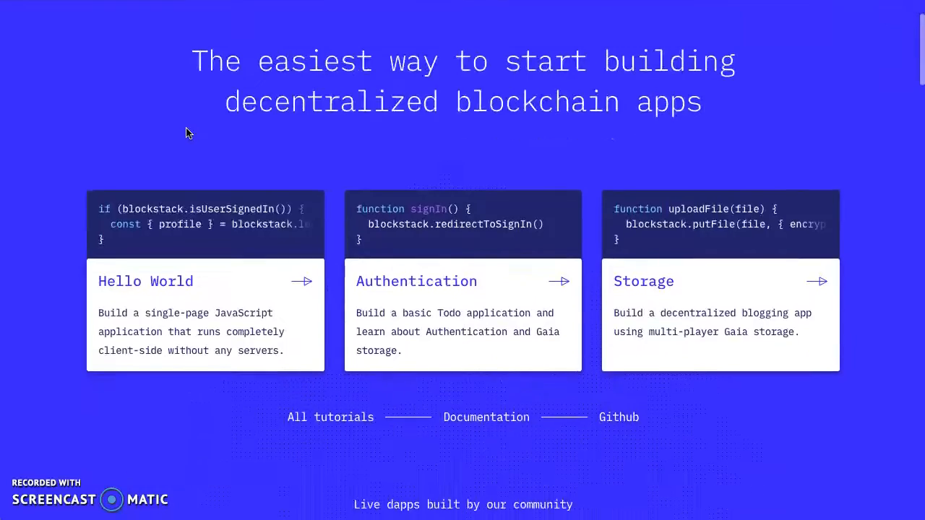
pyautogui.scroll(-3)
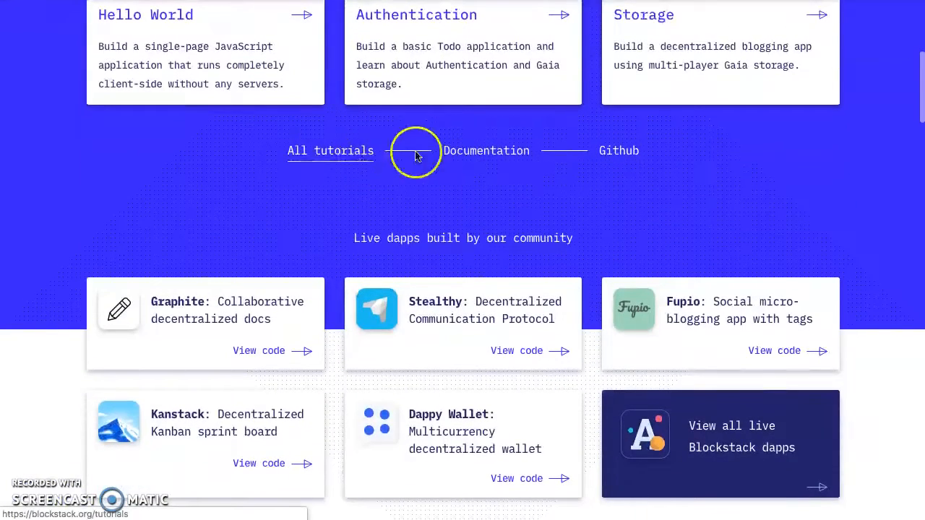
pyautogui.click(618, 151)
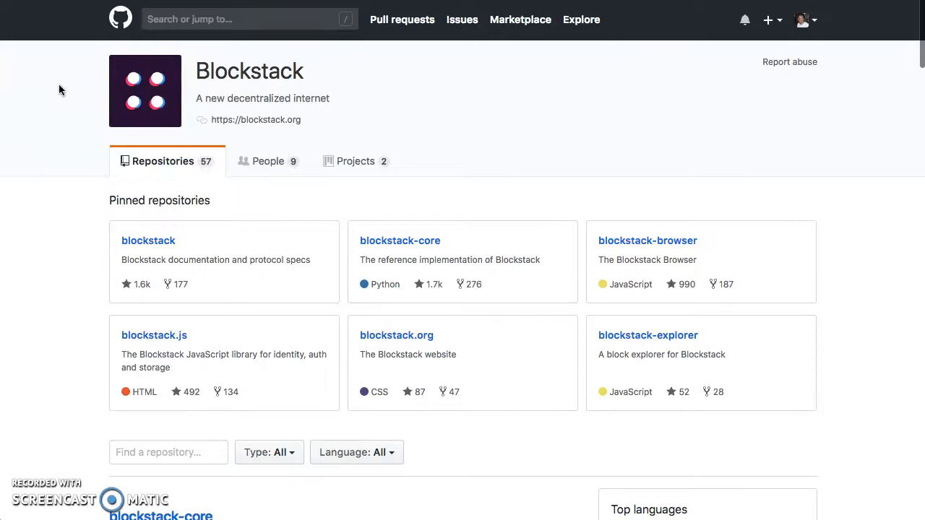
# Step: Scroll the Blockstack repository list past virtualchain and c32check to blockstack-app-generator
pyautogui.scroll(-3)
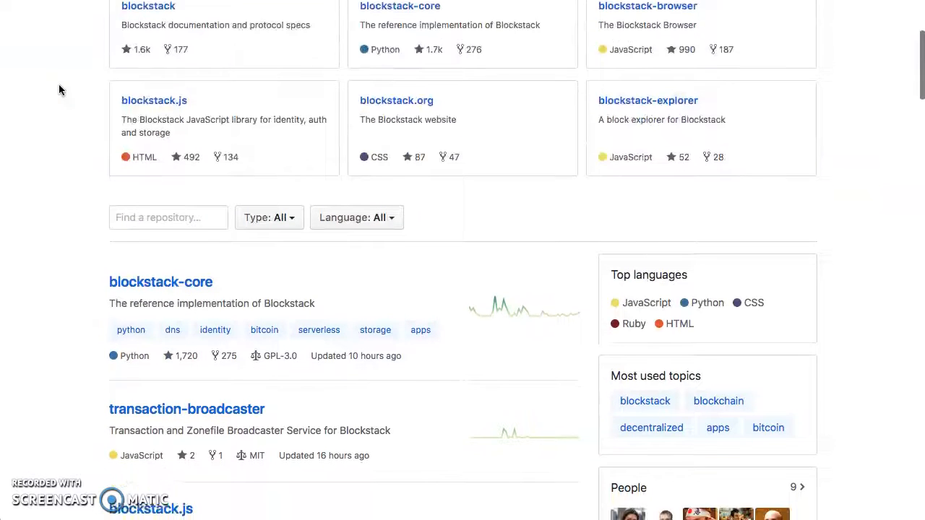
pyautogui.scroll(-3)
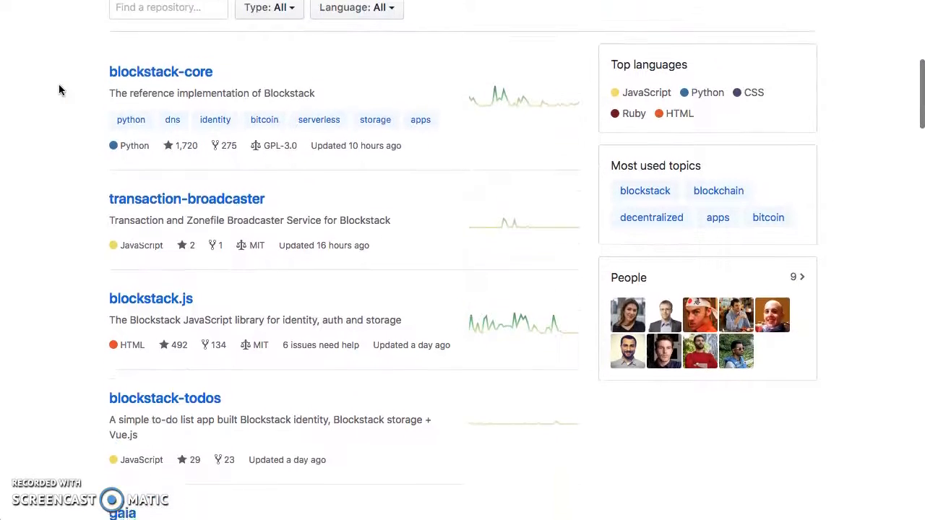
pyautogui.scroll(-3)
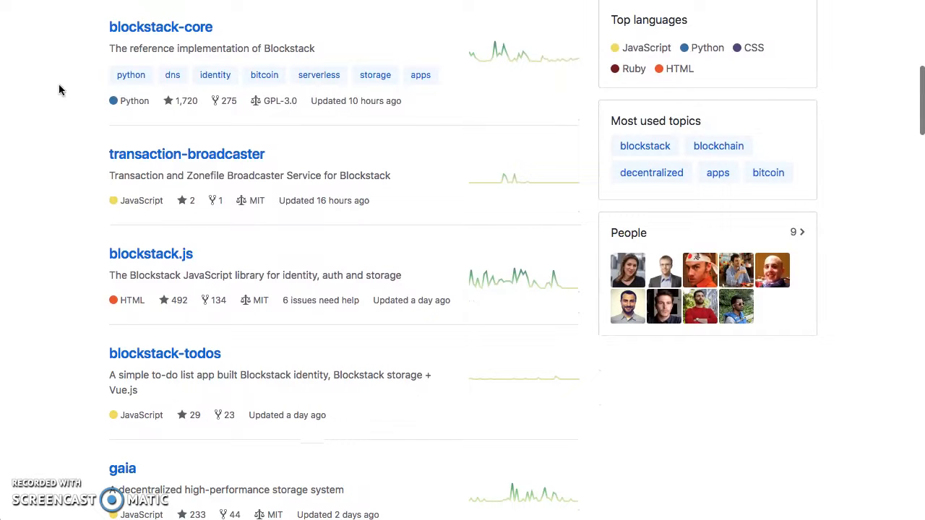
pyautogui.scroll(-3)
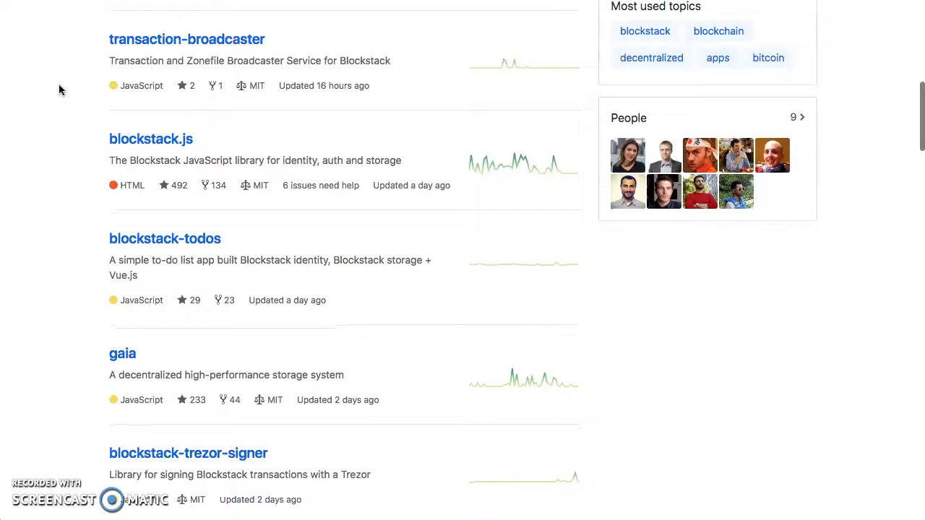
pyautogui.scroll(-3)
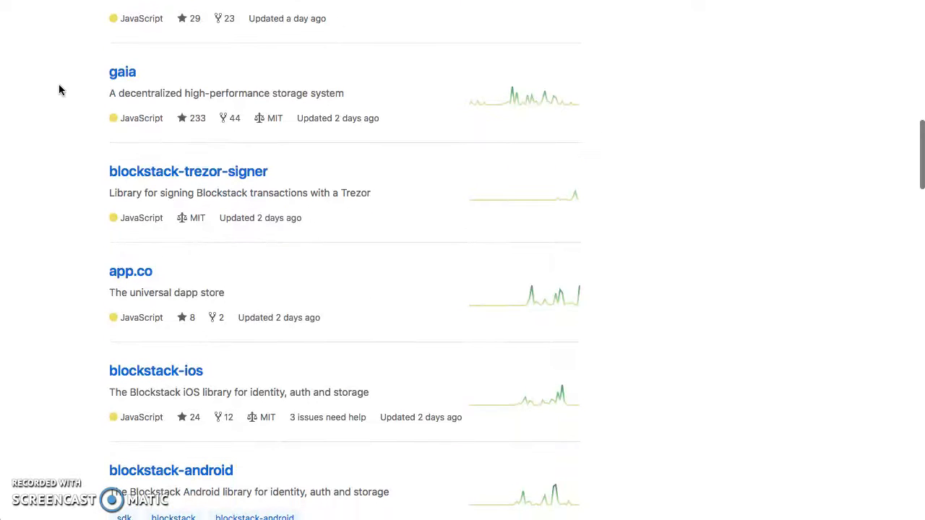
pyautogui.scroll(-3)
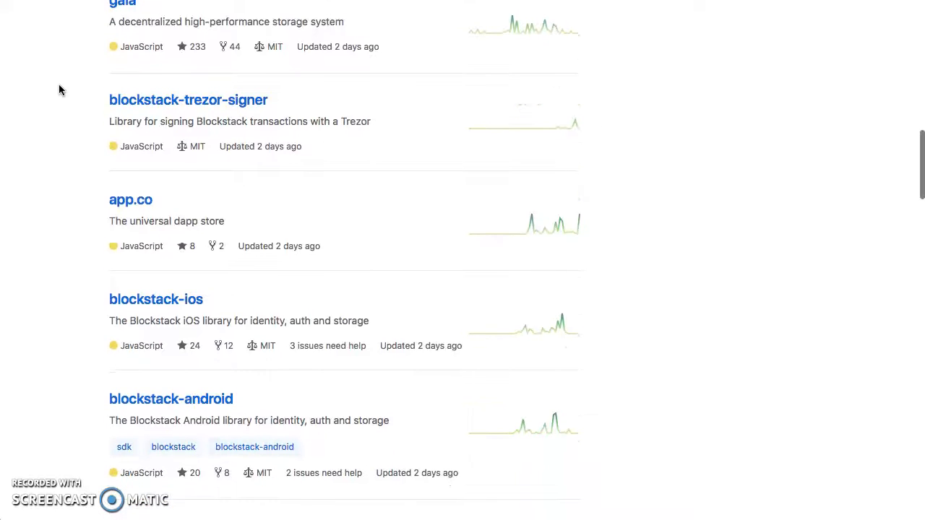
pyautogui.scroll(-3)
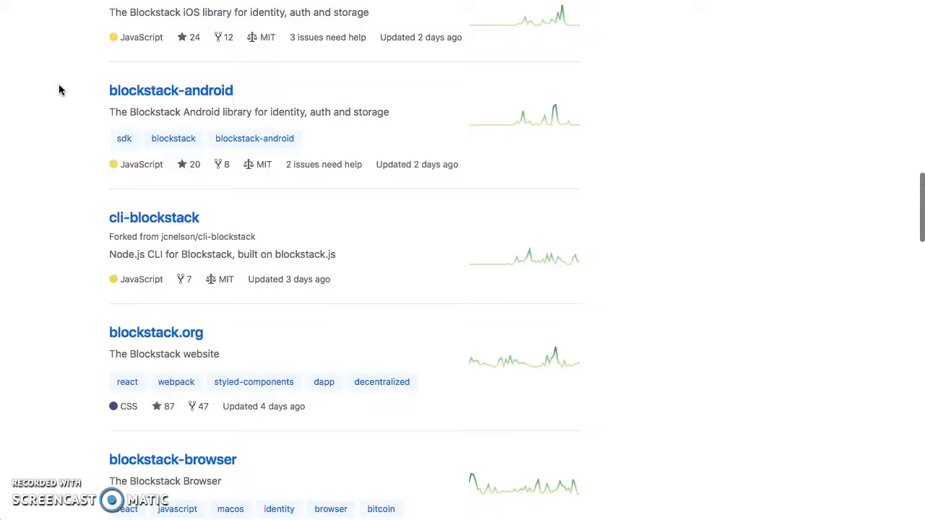
pyautogui.scroll(-3)
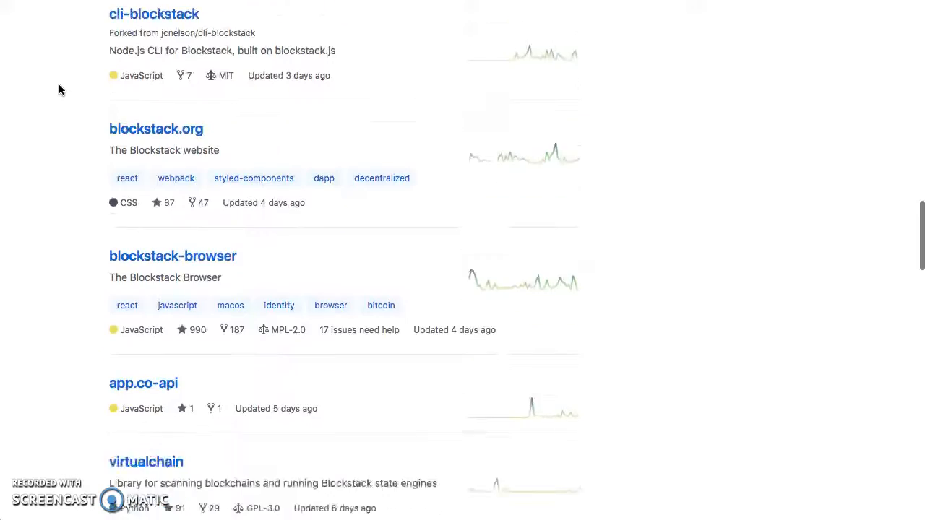
pyautogui.scroll(-3)
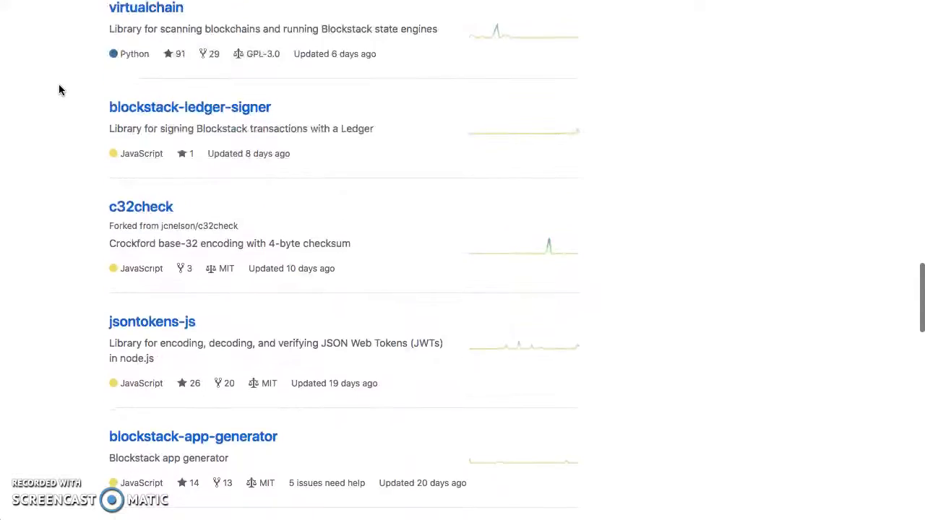
pyautogui.scroll(-3)
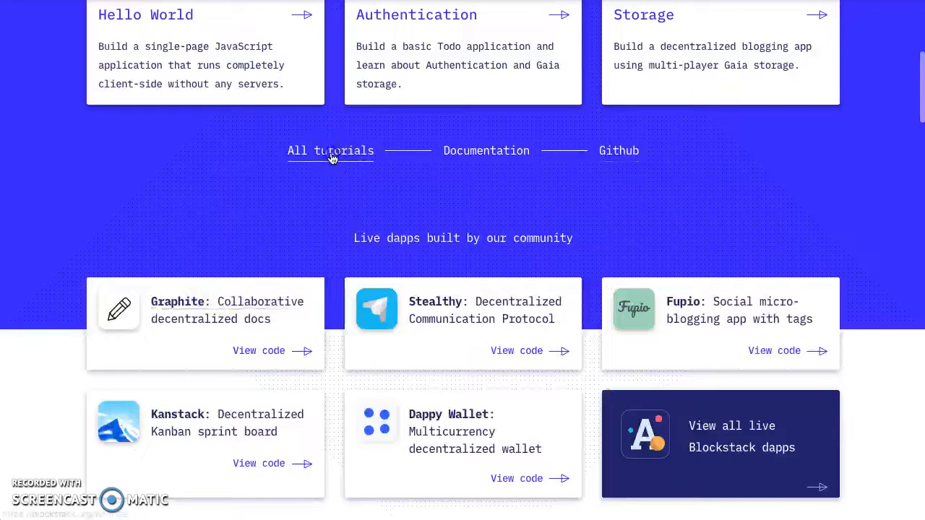
# Step: Go to 'All tutorials' and browse Hello Blockstack, Managing Data with Gaia, Blockstack Todo and Multi-player Storage
pyautogui.click(329, 150)
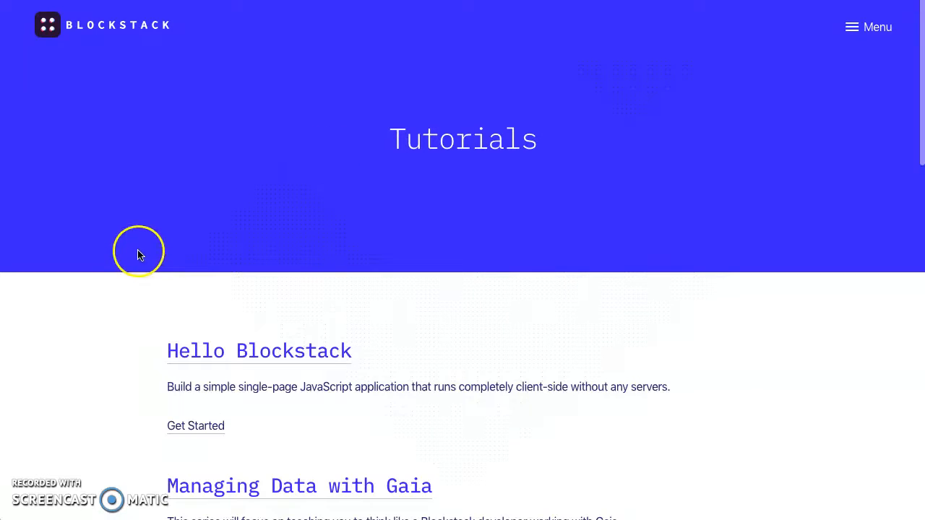
pyautogui.scroll(-3)
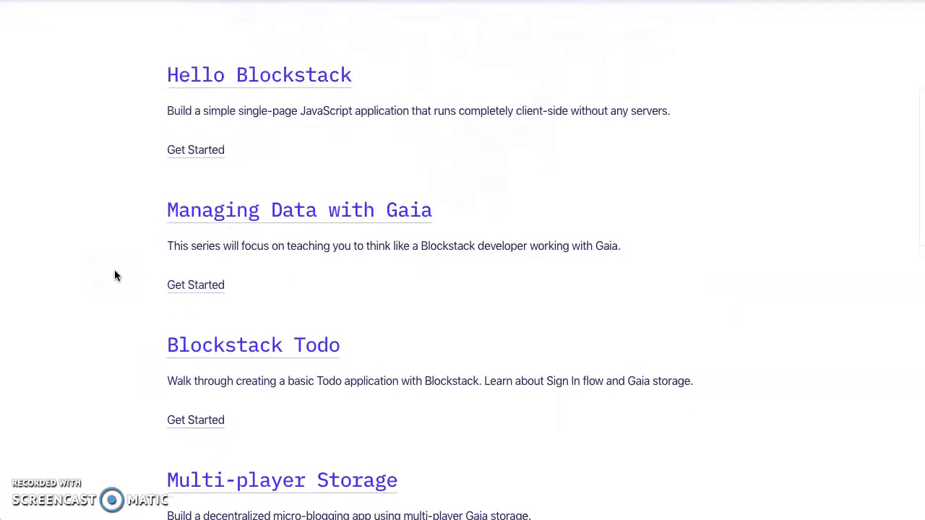
pyautogui.scroll(-3)
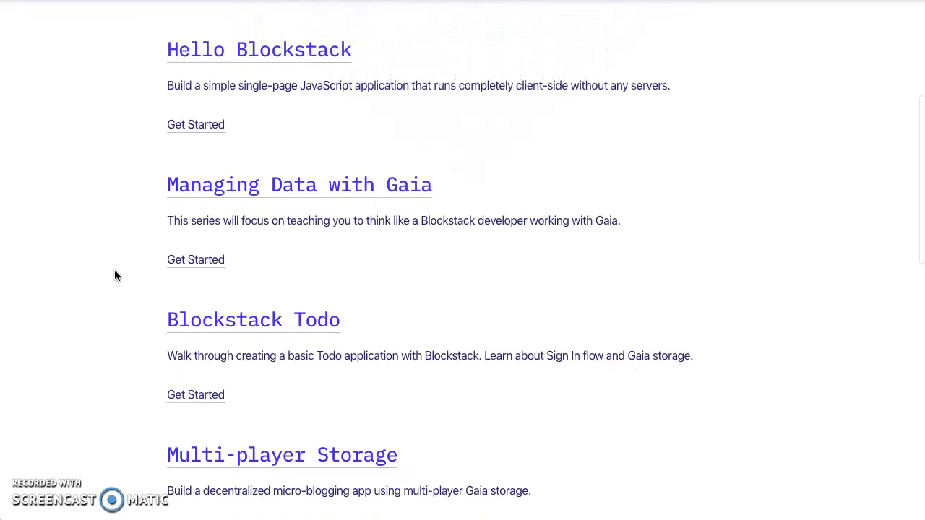
pyautogui.scroll(-3)
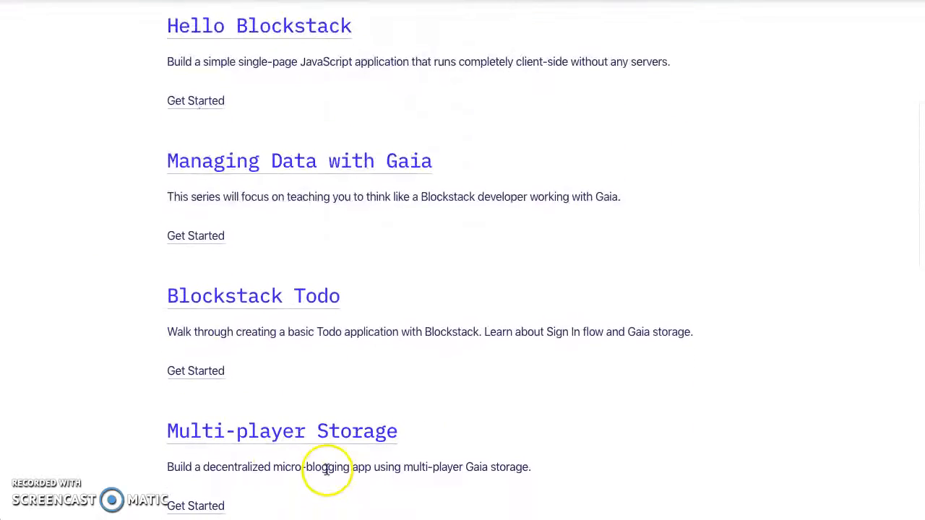
pyautogui.moveTo(266, 172)
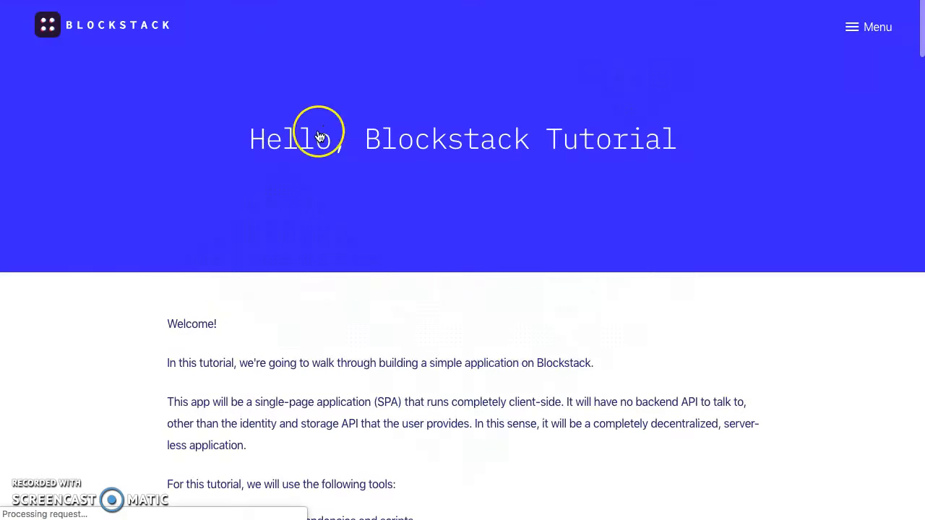
pyautogui.scroll(-3)
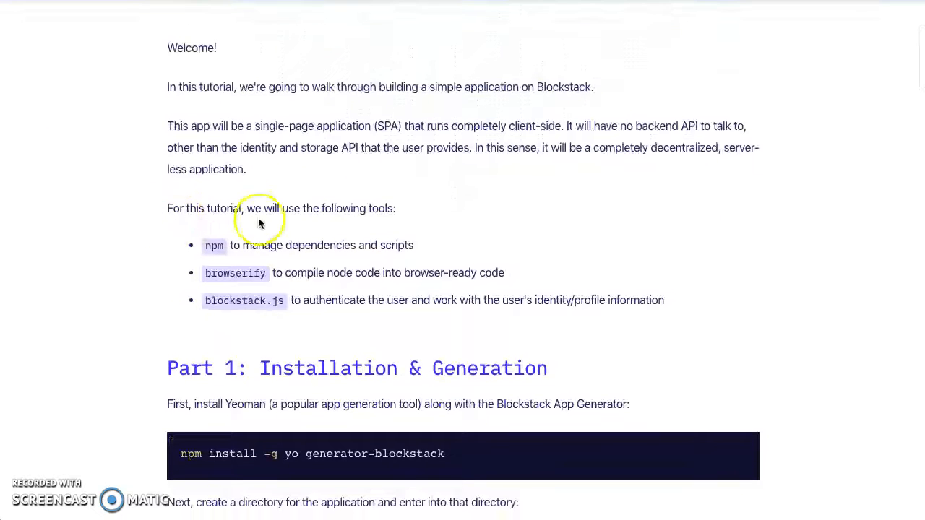
pyautogui.moveTo(419, 368)
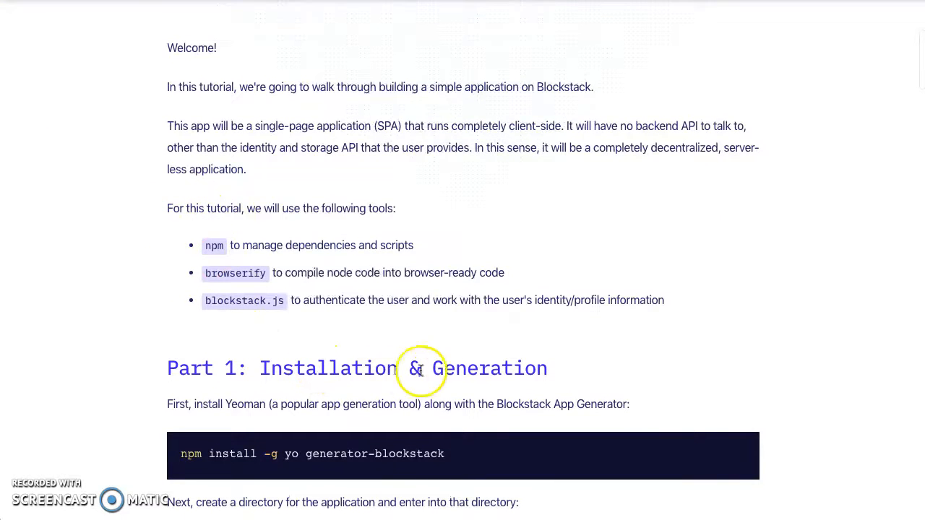
pyautogui.scroll(-3)
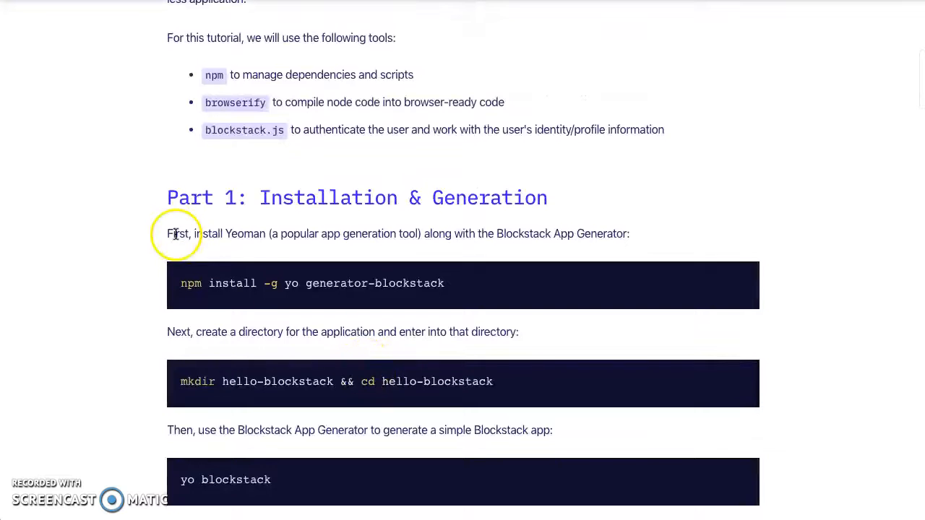
pyautogui.moveTo(358, 243)
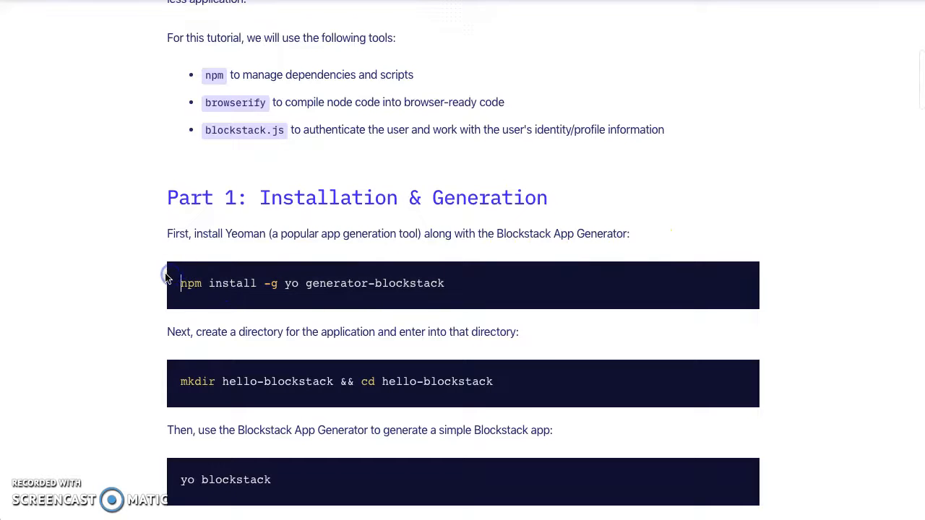
pyautogui.scroll(-3)
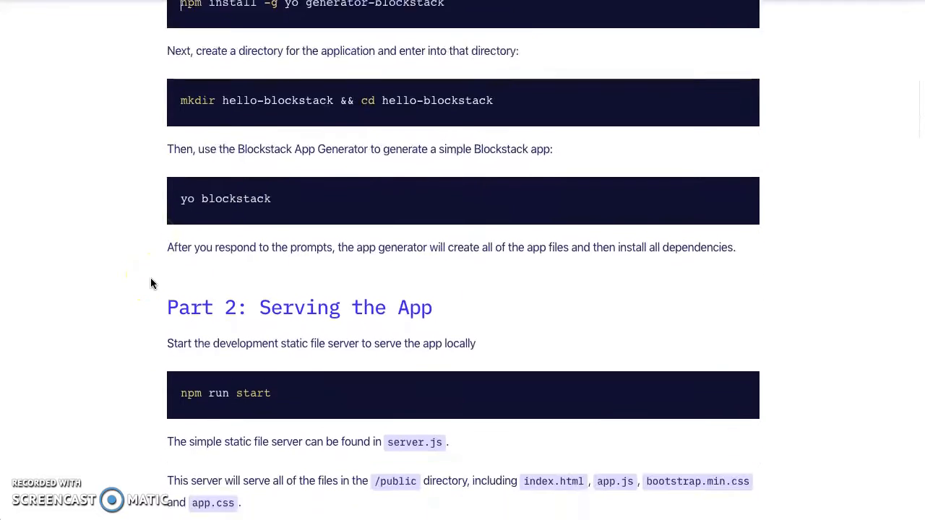
pyautogui.scroll(-3)
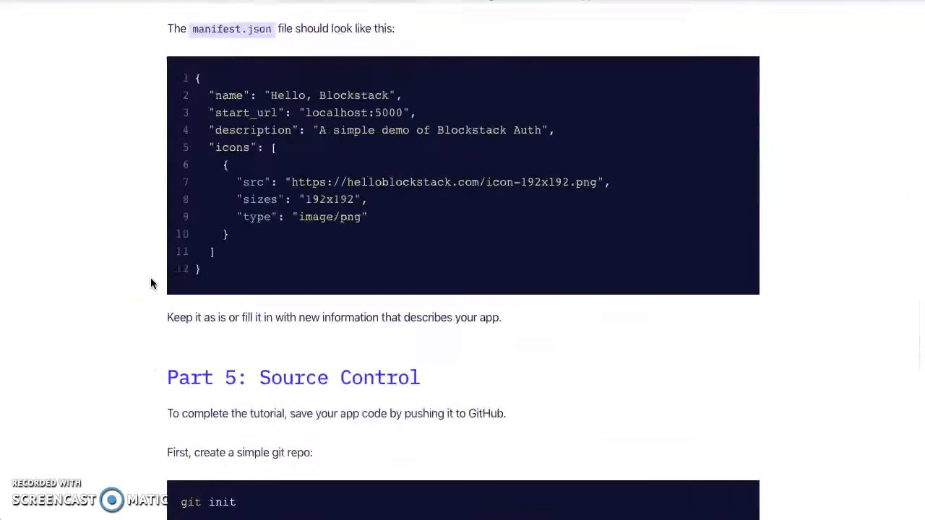
pyautogui.scroll(-3)
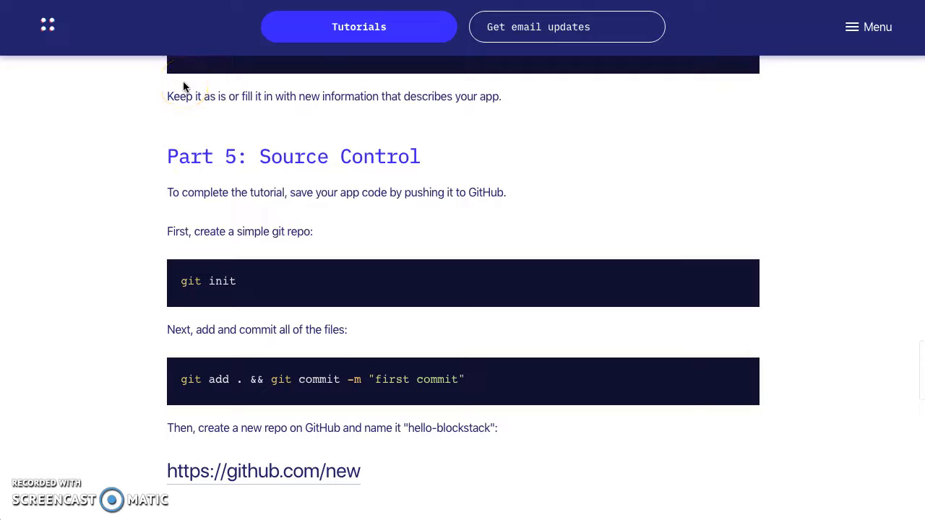
pyautogui.scroll(3)
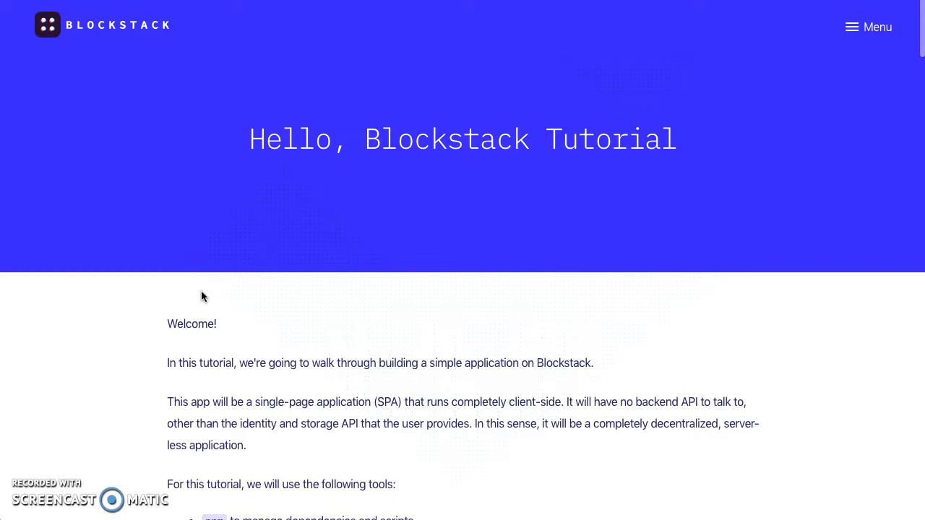
pyautogui.click(202, 295)
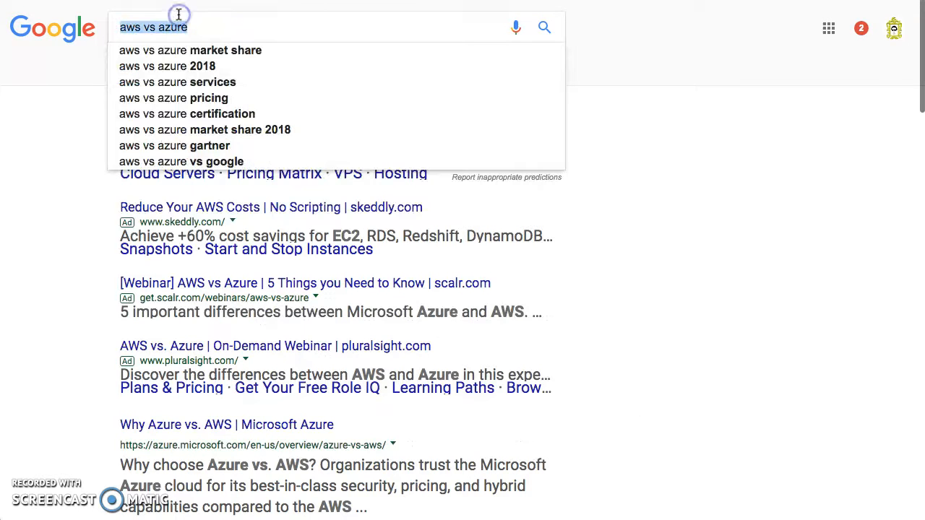
# Step: Search Google for 'rfid protocols' via the 'rfid' suggestion and skim the results
pyautogui.write('r')
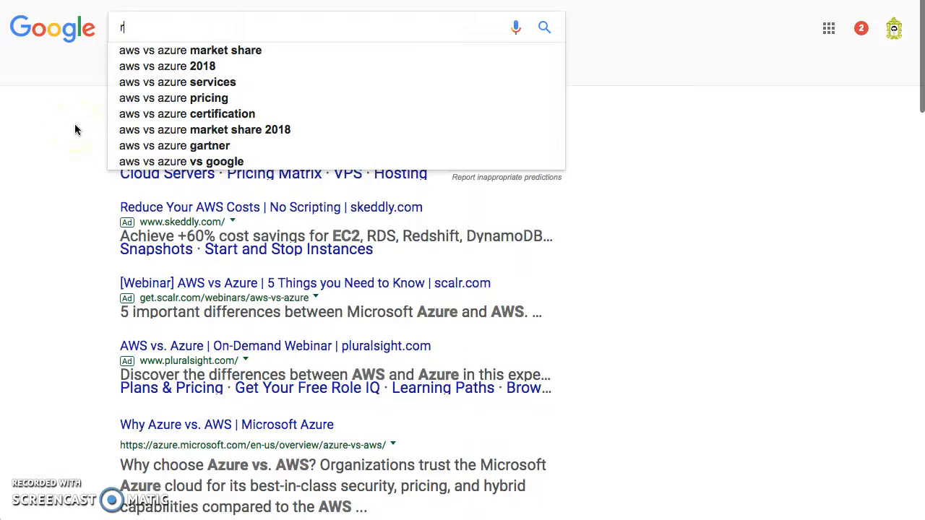
pyautogui.write('fid')
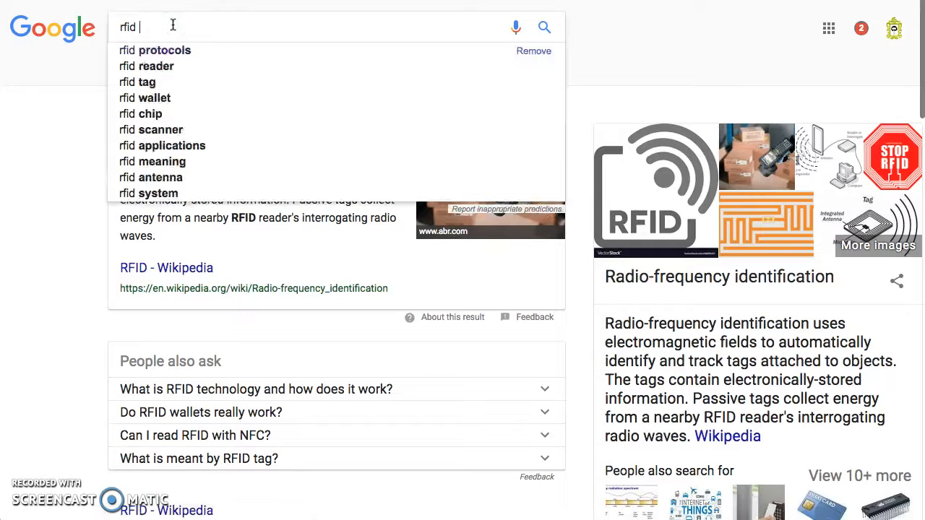
pyautogui.click(155, 49)
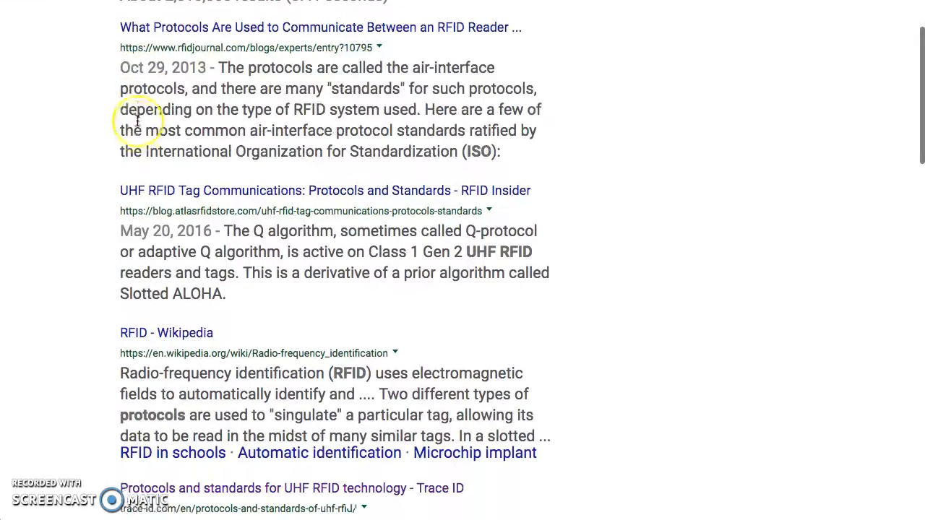
pyautogui.scroll(-3)
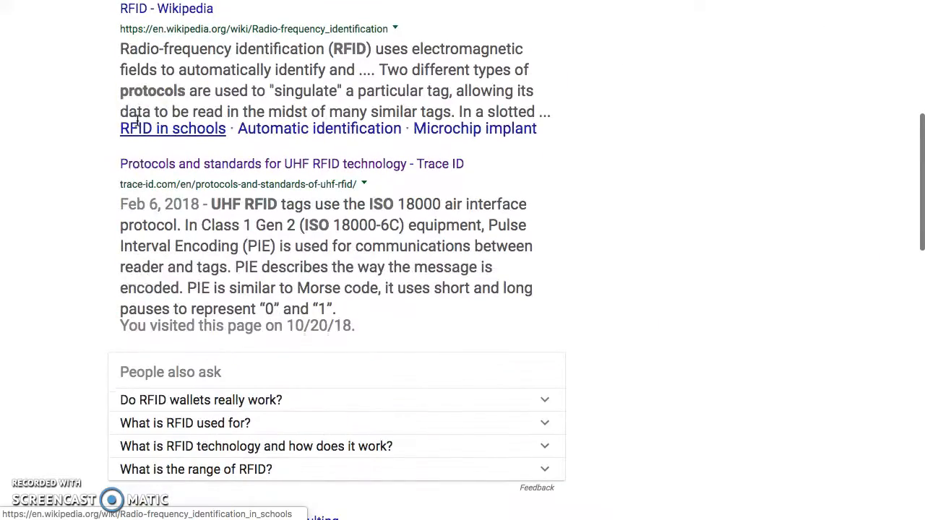
pyautogui.scroll(3)
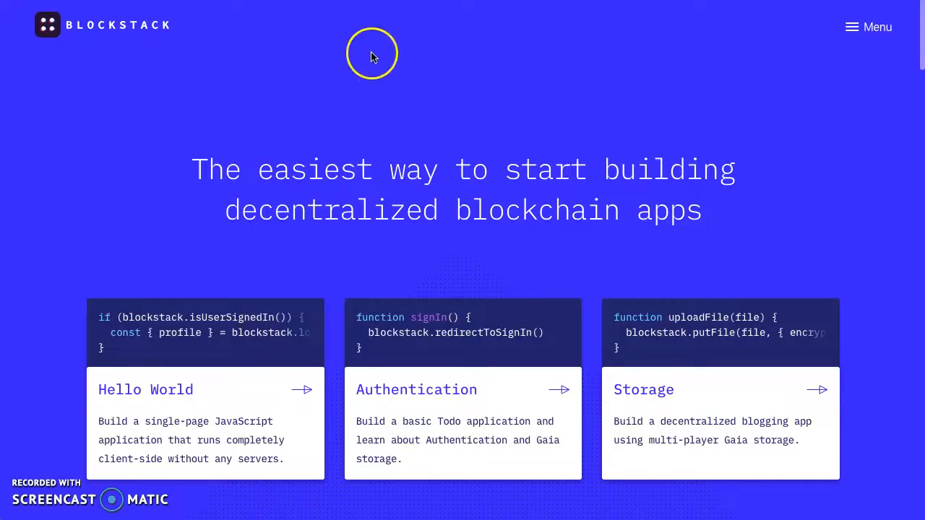
pyautogui.moveTo(331, 317)
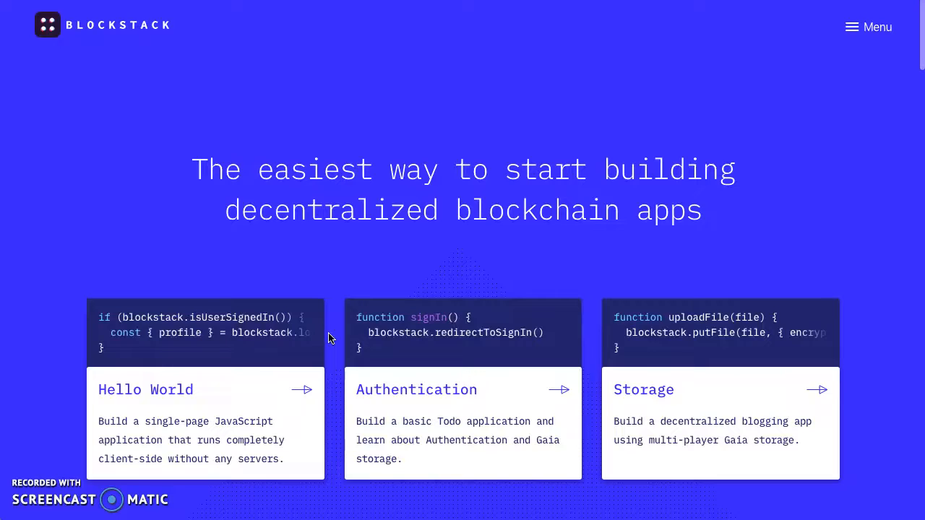
# Step: Scroll the Blockstack homepage to the 'Live dapps built by our community' section
pyautogui.scroll(-3)
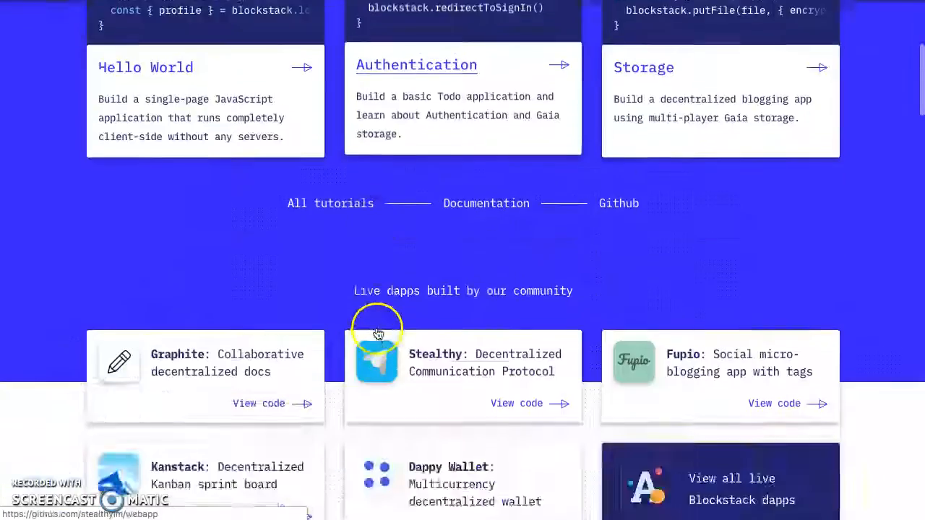